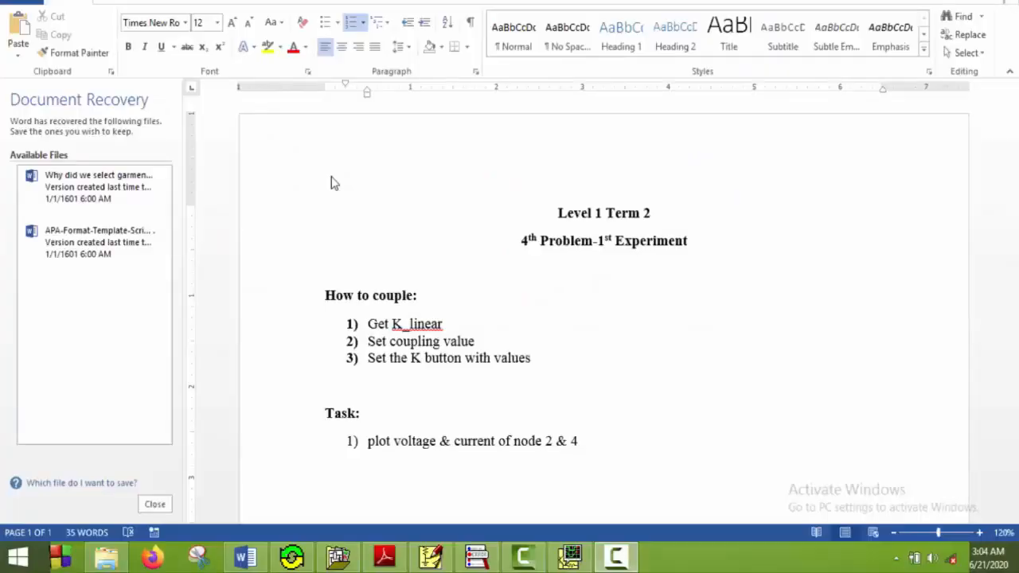
{"action": "mouse_move", "coordinate": [788, 422]}
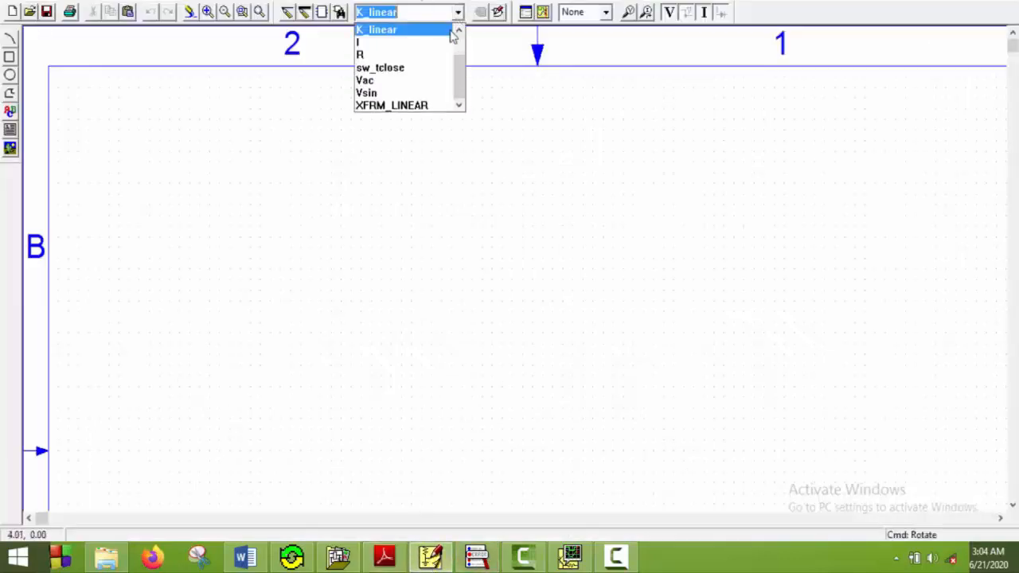
Place source V1, resistors R1–R3 and inductors L1, L2 from the recent-parts list
{"action": "left_click", "coordinate": [366, 92]}
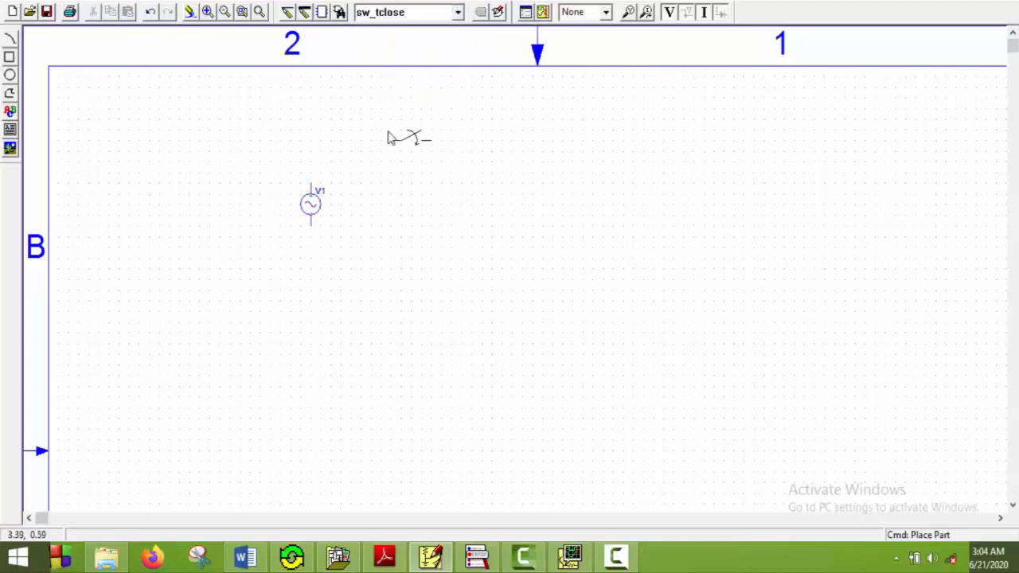
{"action": "left_click", "coordinate": [459, 13]}
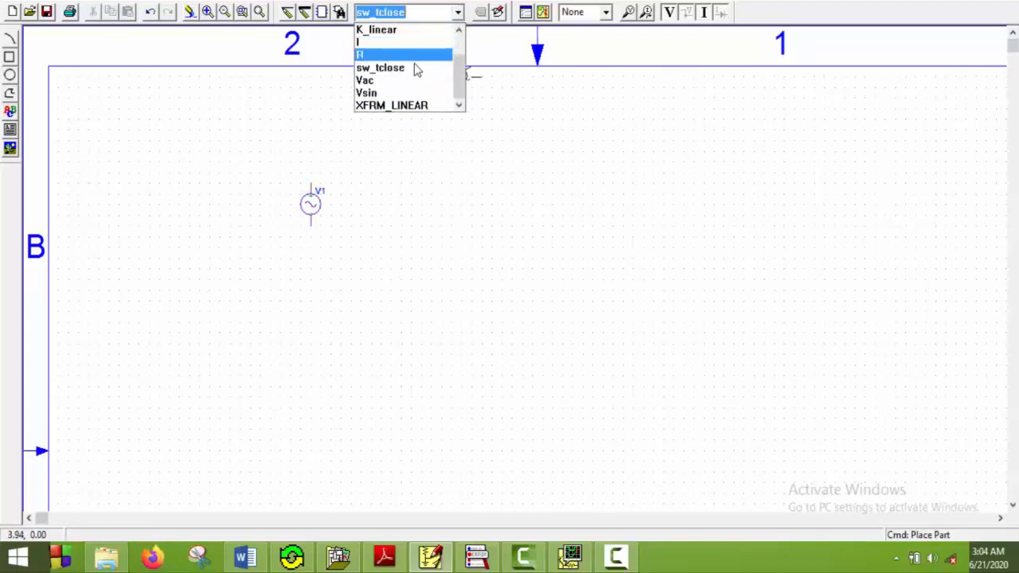
{"action": "left_click", "coordinate": [360, 54]}
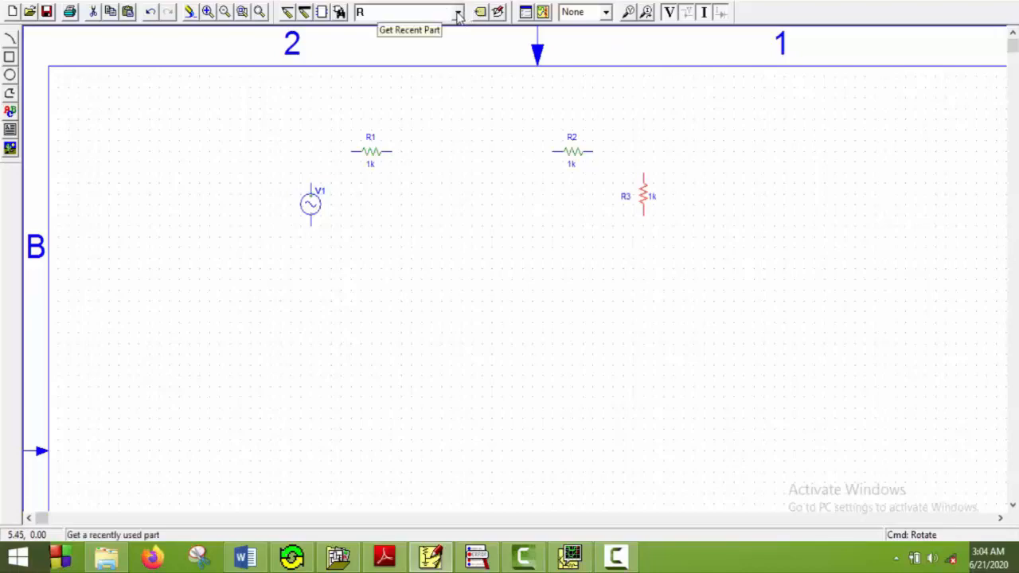
{"action": "left_click", "coordinate": [385, 556]}
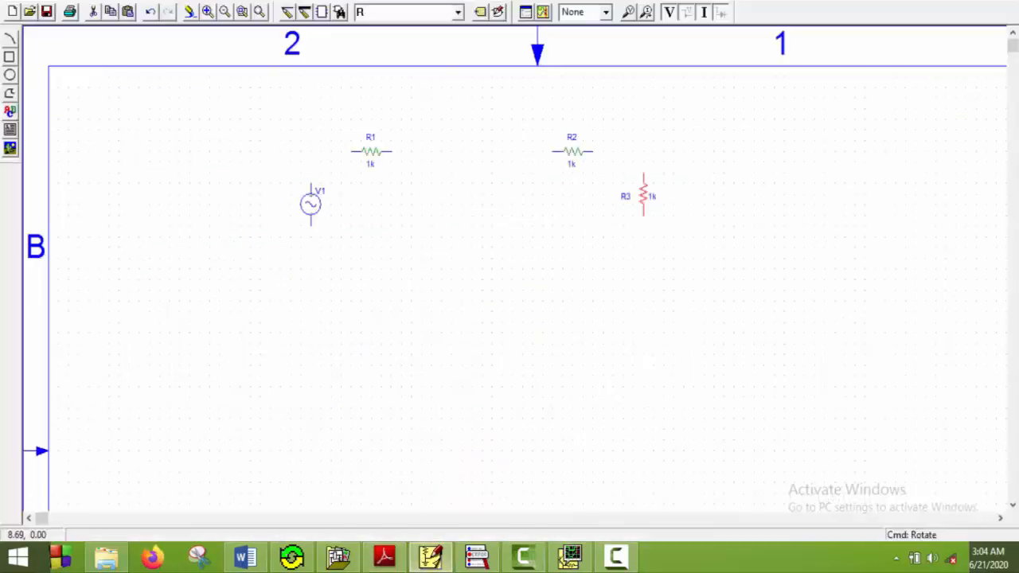
{"action": "left_click", "coordinate": [457, 13]}
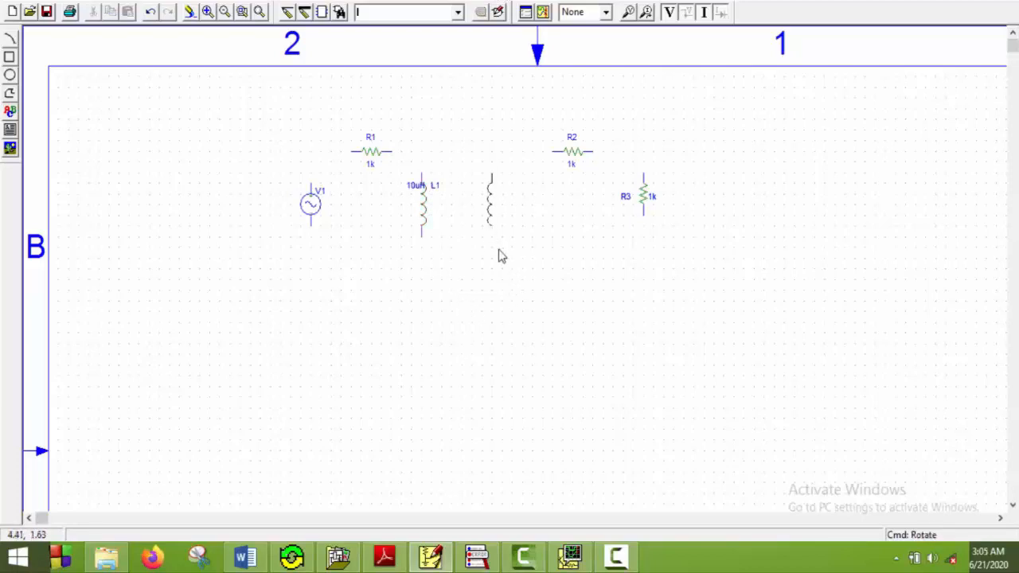
{"action": "left_click", "coordinate": [490, 210]}
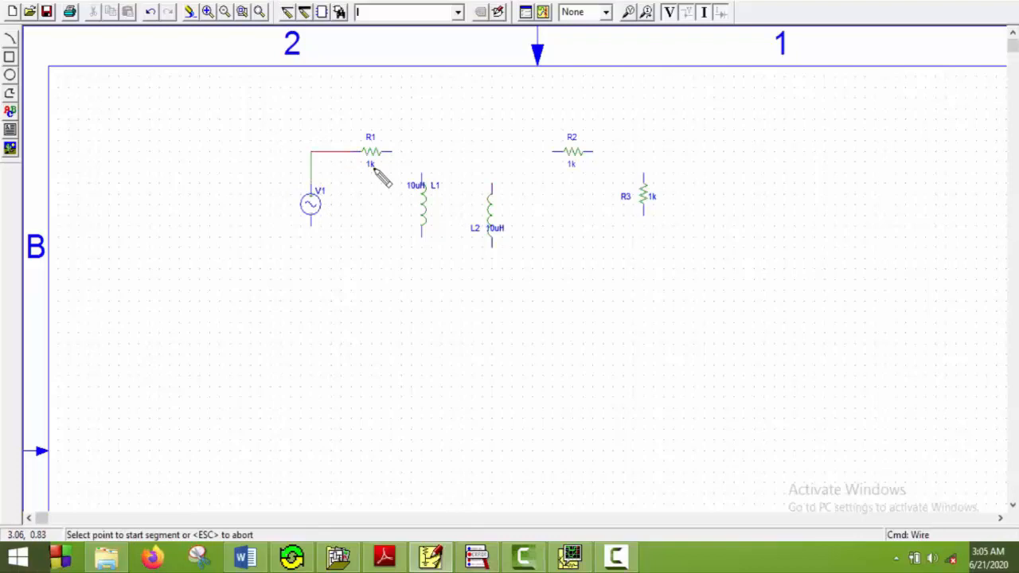
Wire V1–R1–L1 and L2–R2–R3 into two loops joined along the bottom
{"action": "left_click", "coordinate": [388, 151]}
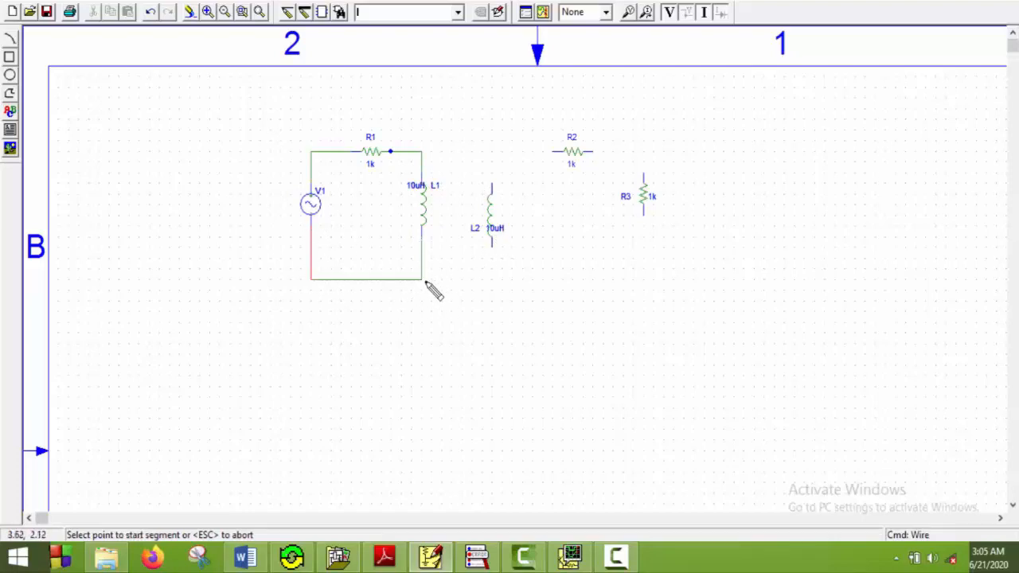
{"action": "left_click_drag", "start_coordinate": [422, 277], "coordinate": [490, 277]}
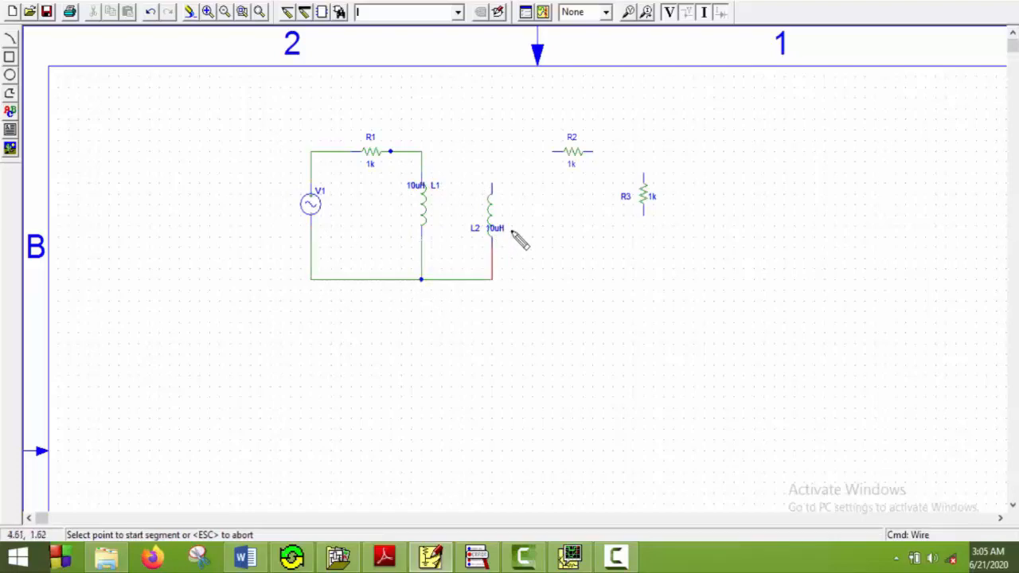
{"action": "mouse_move", "coordinate": [493, 194]}
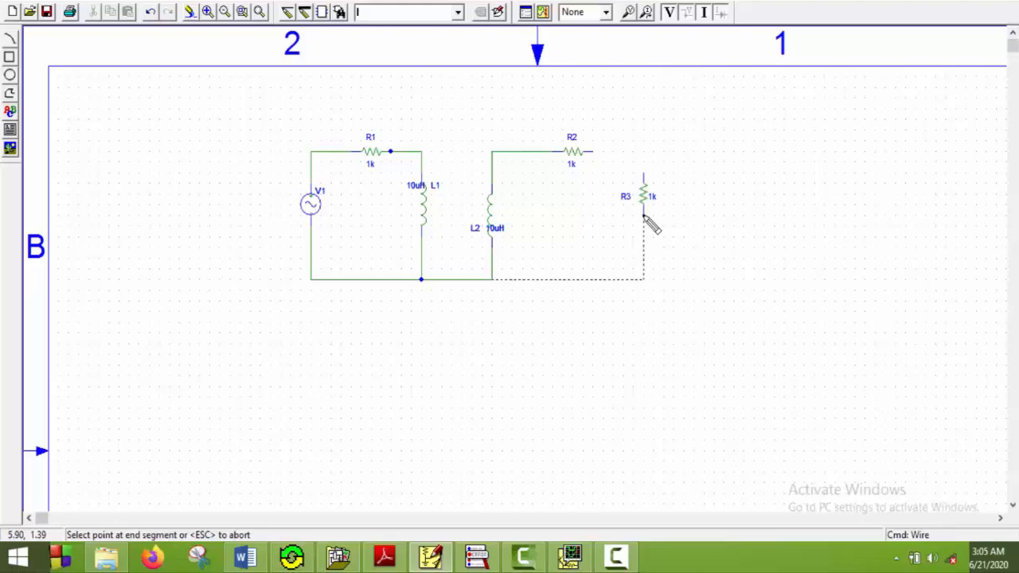
{"action": "left_click", "coordinate": [643, 197]}
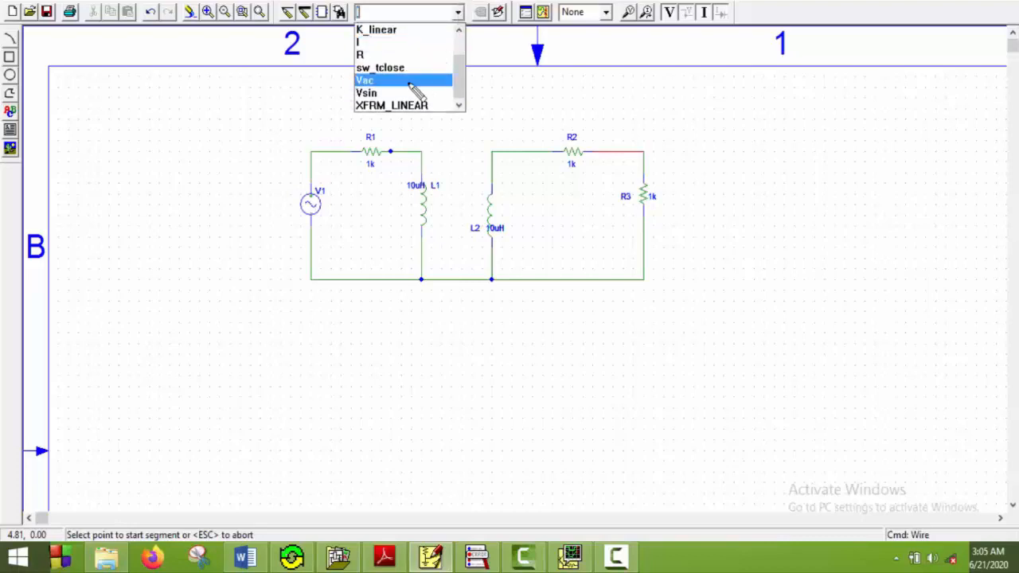
Place an earth ground on the shared bottom node
{"action": "left_click", "coordinate": [363, 80]}
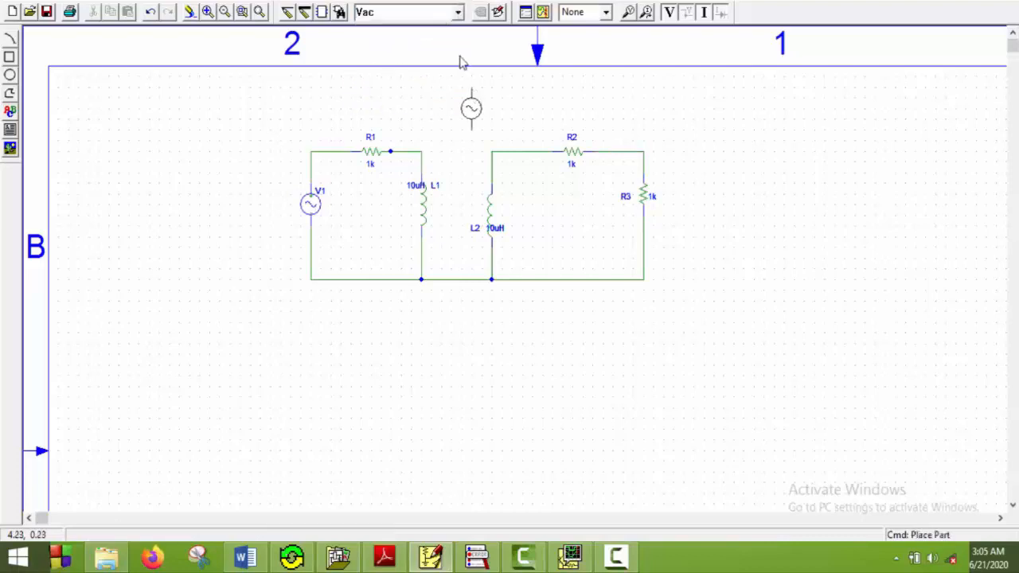
{"action": "left_click", "coordinate": [457, 11]}
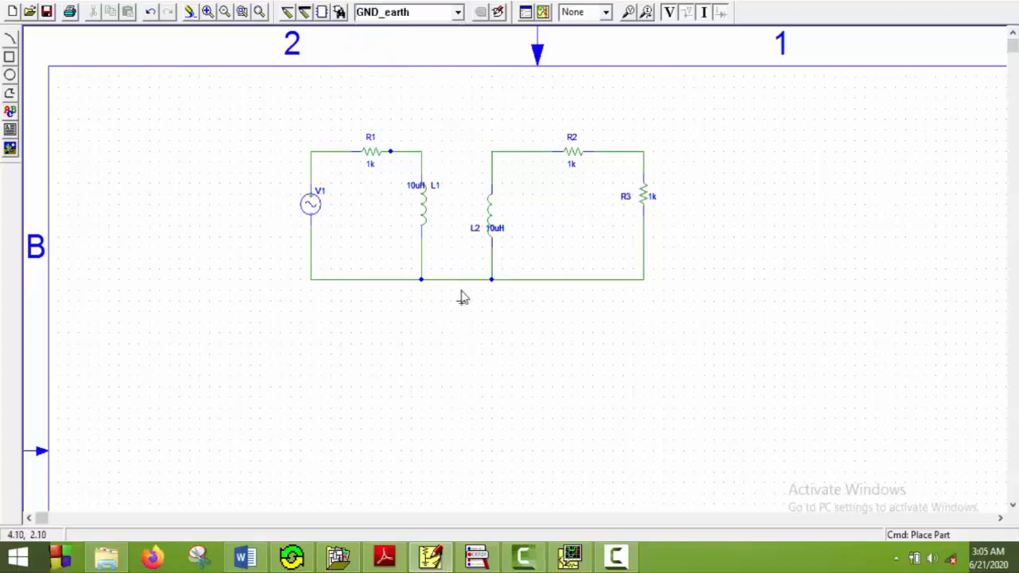
{"action": "left_click", "coordinate": [462, 287]}
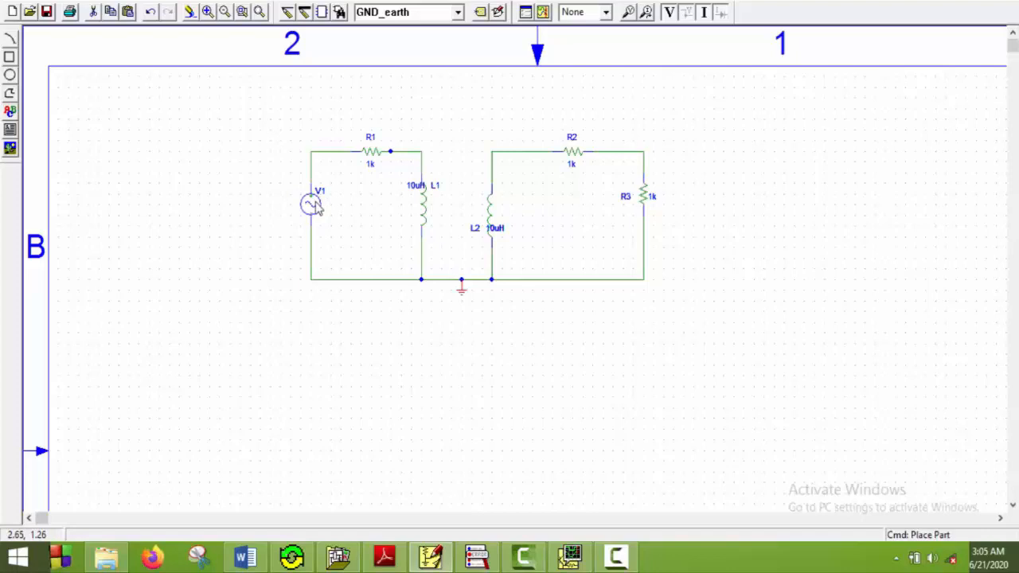
Set V1 attributes VOFF=0, VAMPL=120 and FREQ=60 and confirm
{"action": "double_click", "coordinate": [312, 204]}
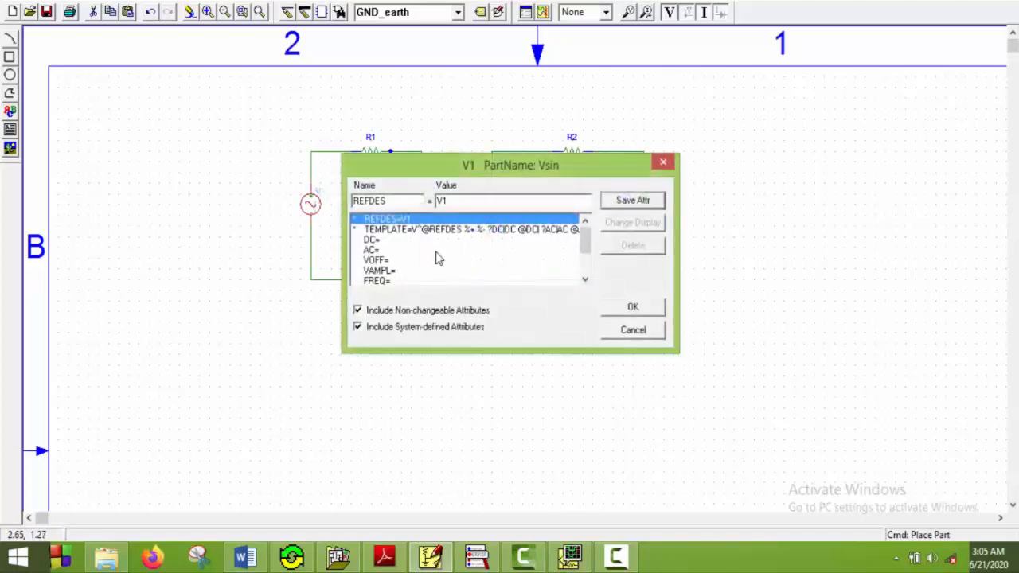
{"action": "left_click", "coordinate": [376, 261]}
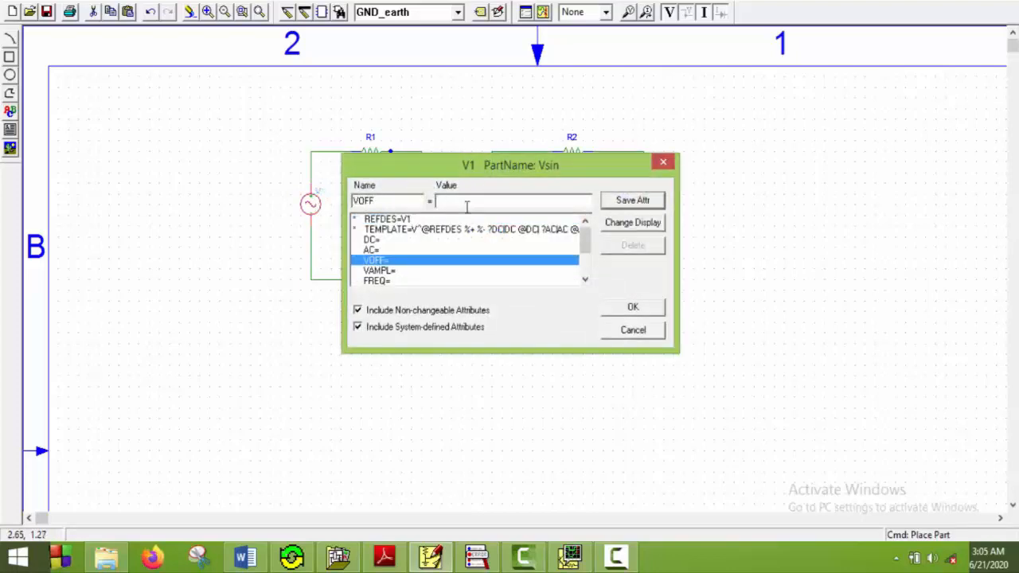
{"action": "type", "text": "0"}
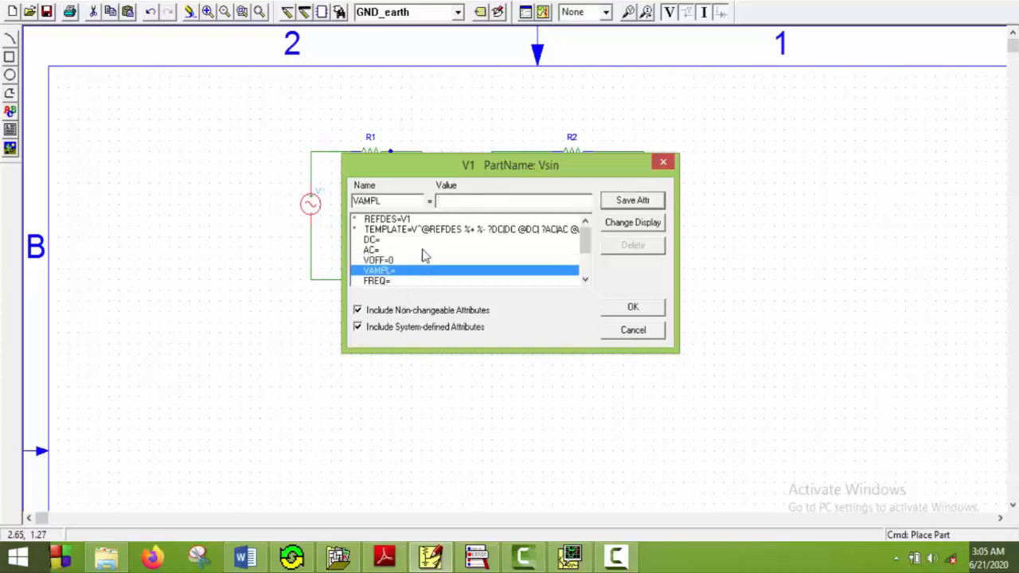
{"action": "type", "text": "120"}
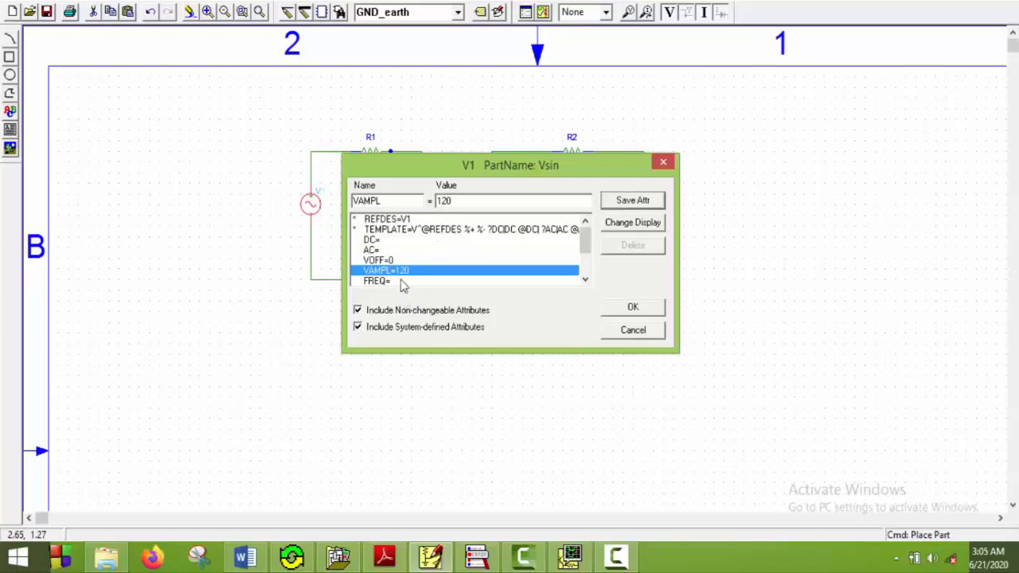
{"action": "left_click", "coordinate": [376, 280]}
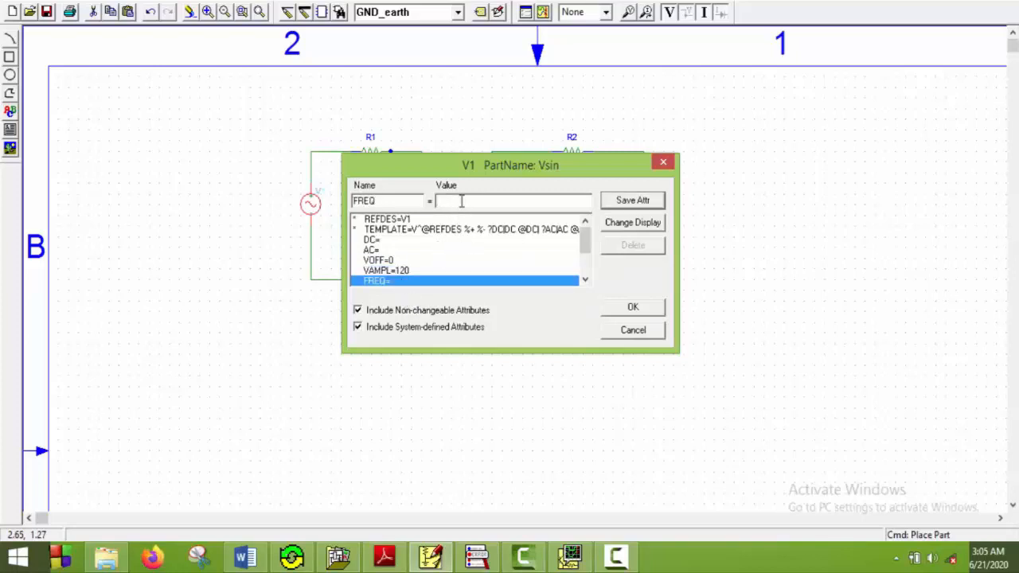
{"action": "type", "text": "60"}
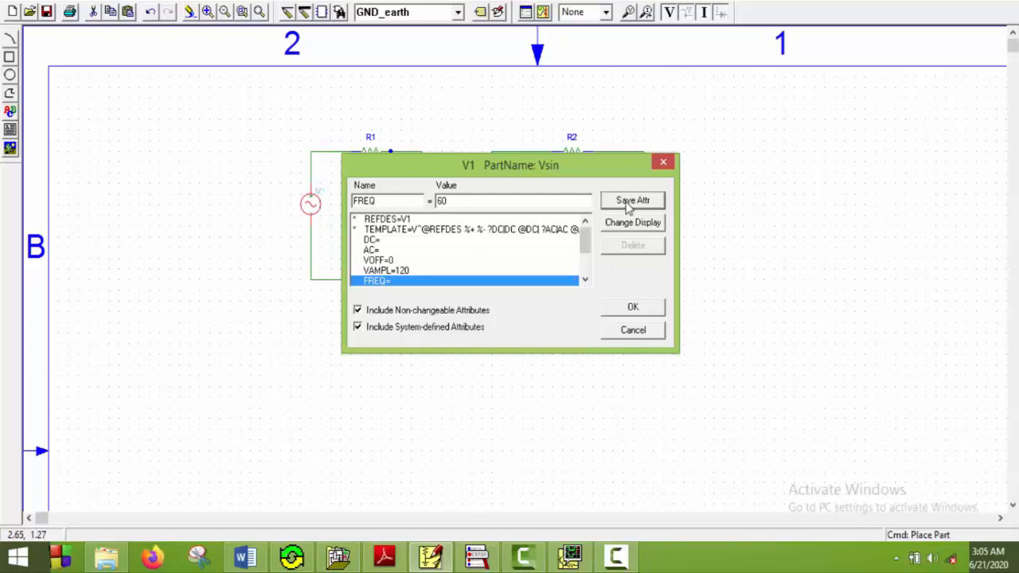
{"action": "left_click", "coordinate": [634, 200]}
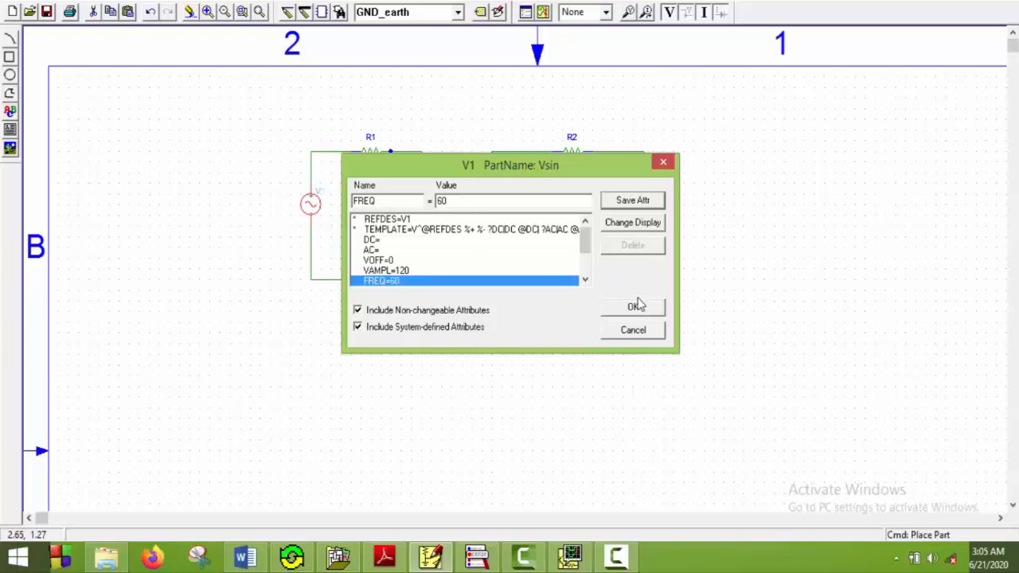
{"action": "mouse_move", "coordinate": [621, 322]}
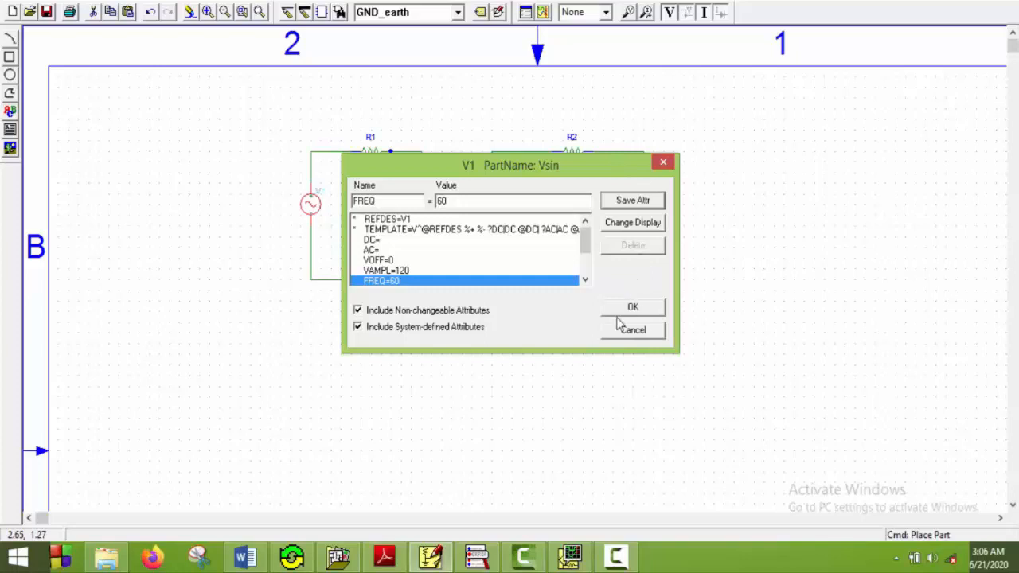
{"action": "left_click", "coordinate": [634, 307]}
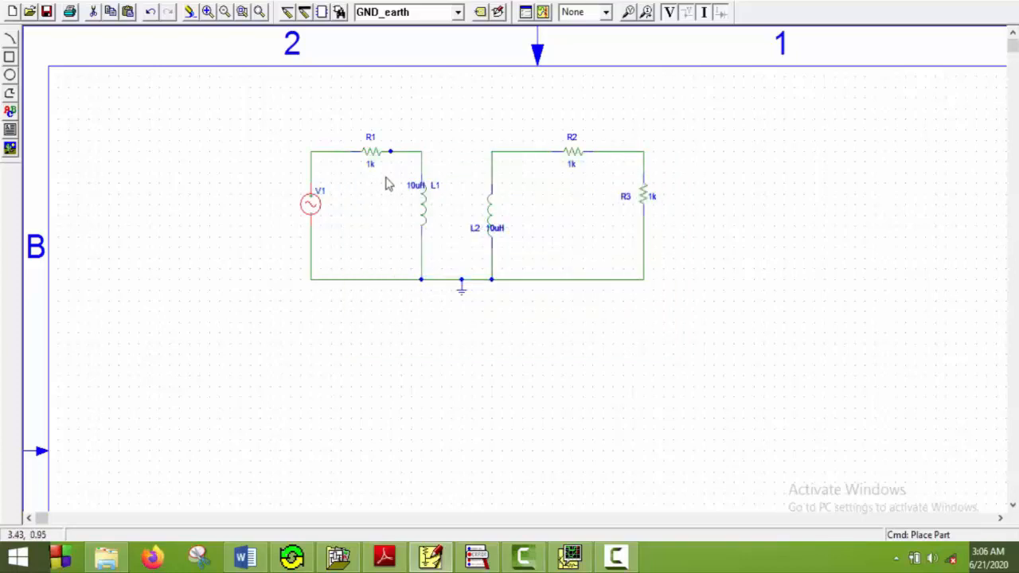
Set resistors R1 and R2 to 0.5 and R3 to 0.15
{"action": "double_click", "coordinate": [369, 152]}
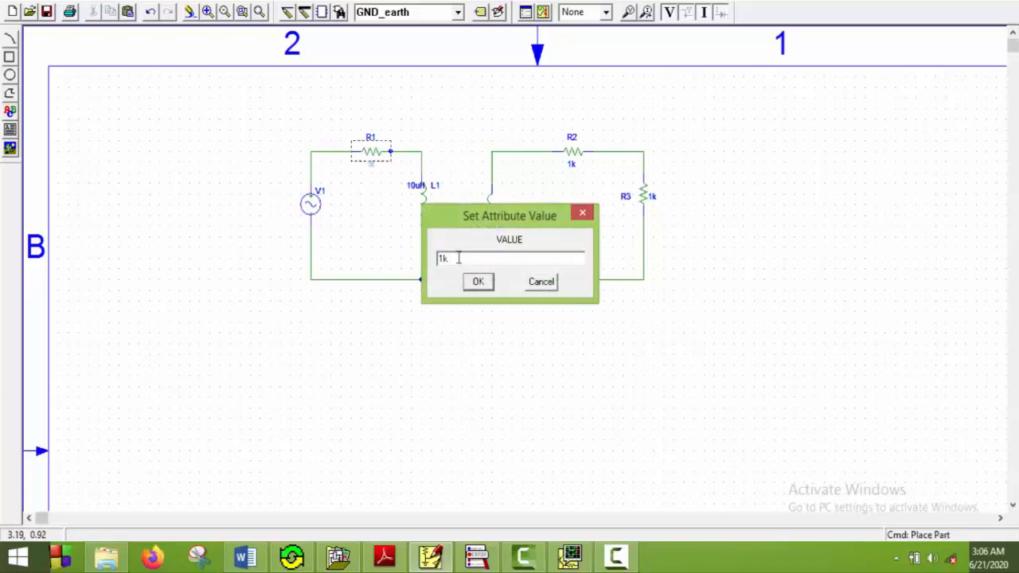
{"action": "left_click", "coordinate": [477, 280]}
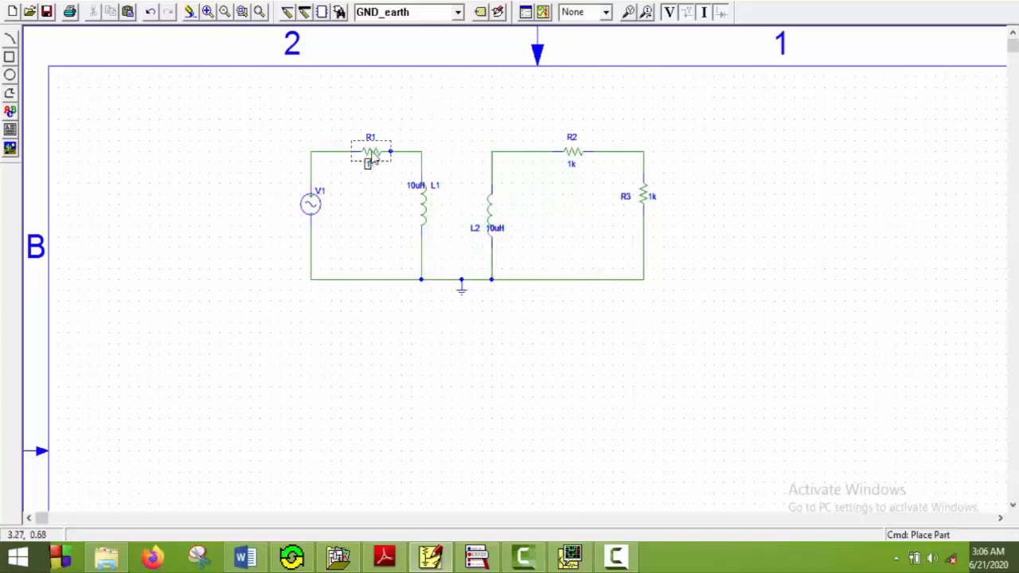
{"action": "double_click", "coordinate": [369, 151]}
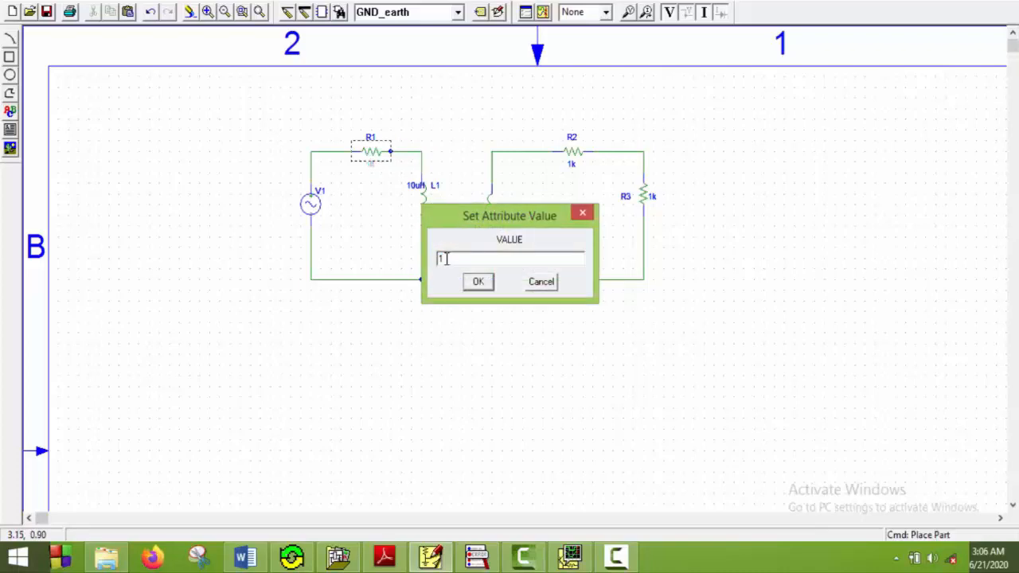
{"action": "type", "text": "0.5"}
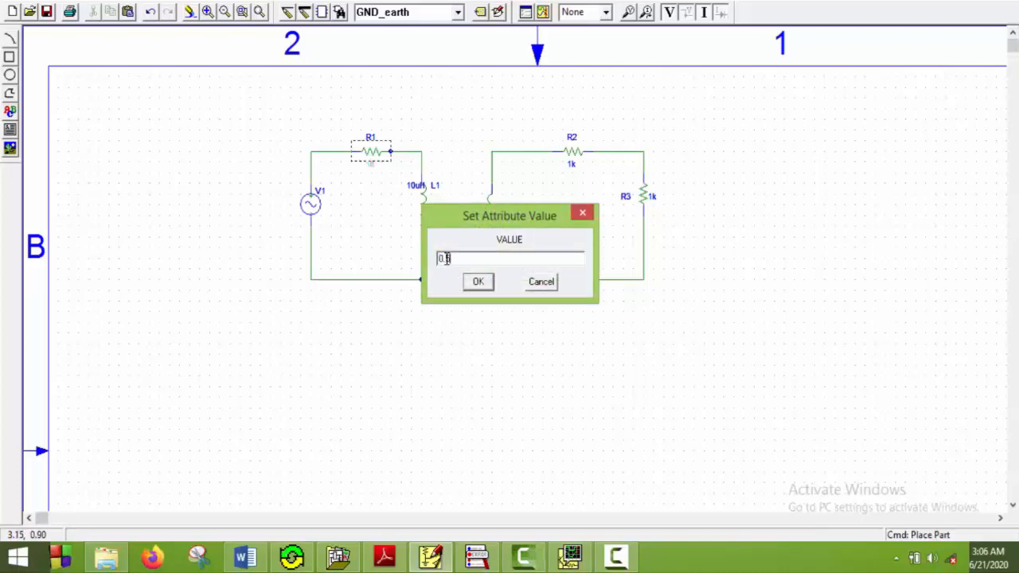
{"action": "left_click", "coordinate": [477, 280]}
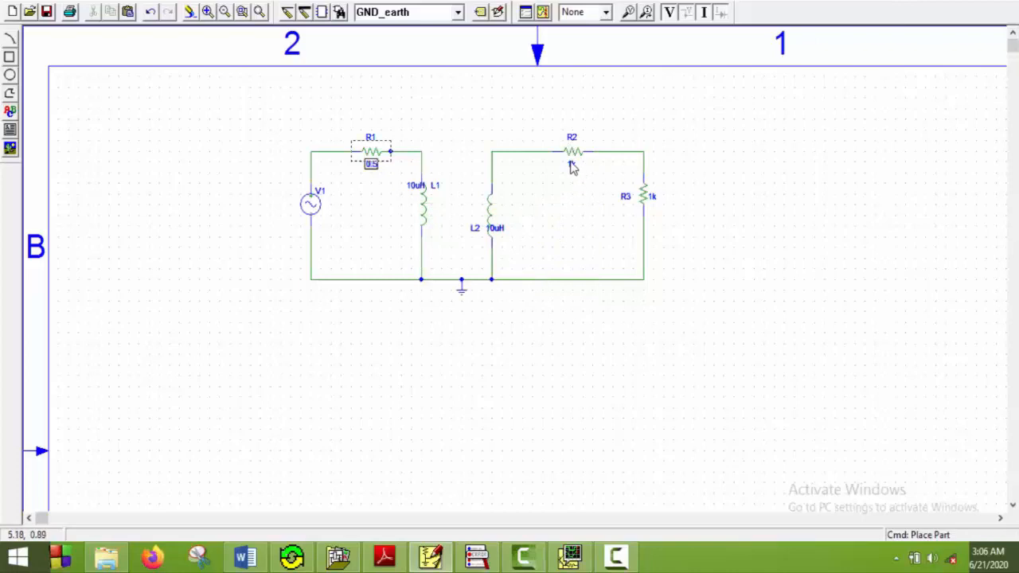
{"action": "double_click", "coordinate": [571, 152]}
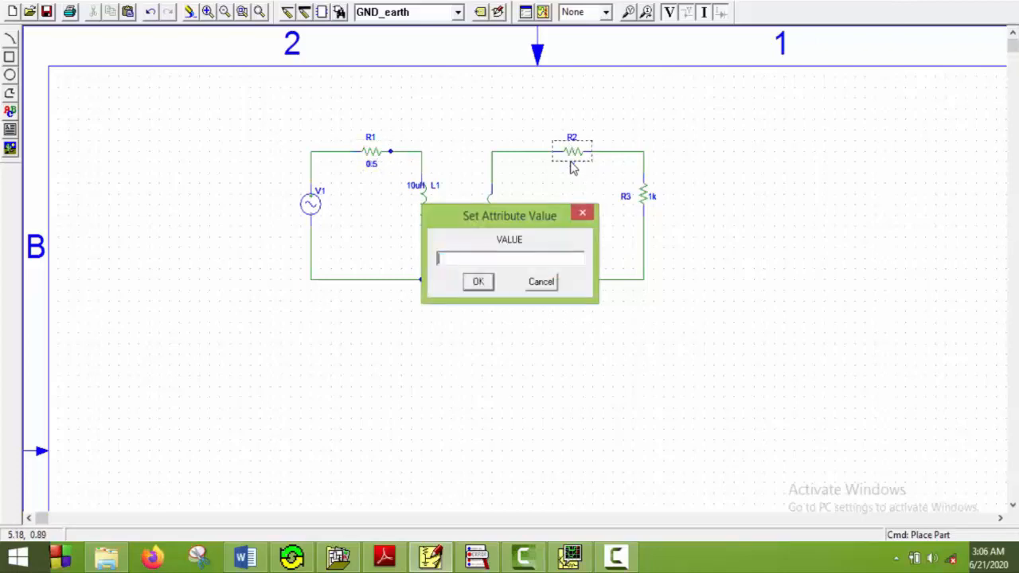
{"action": "left_click", "coordinate": [478, 280]}
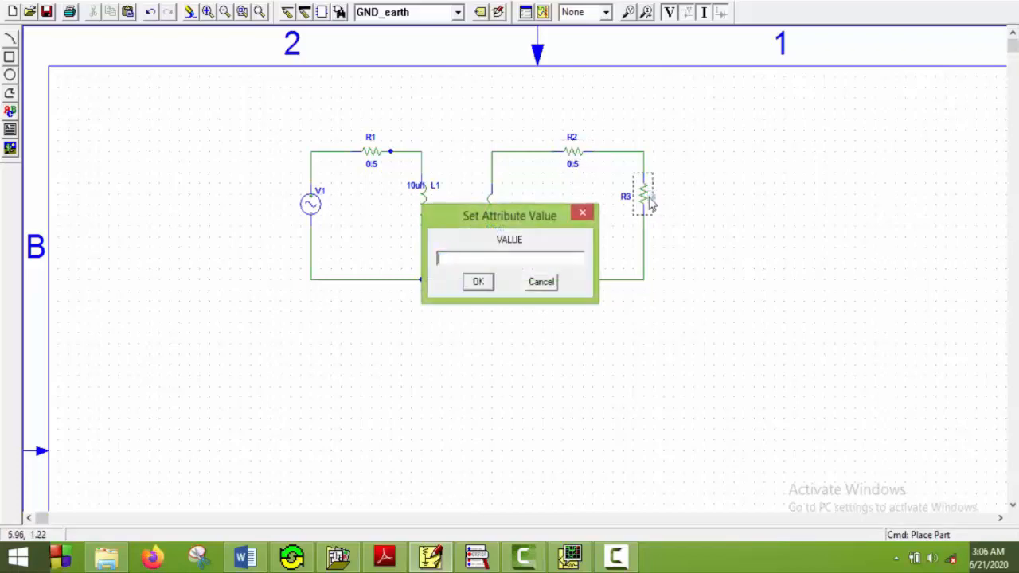
{"action": "type", "text": "0.15"}
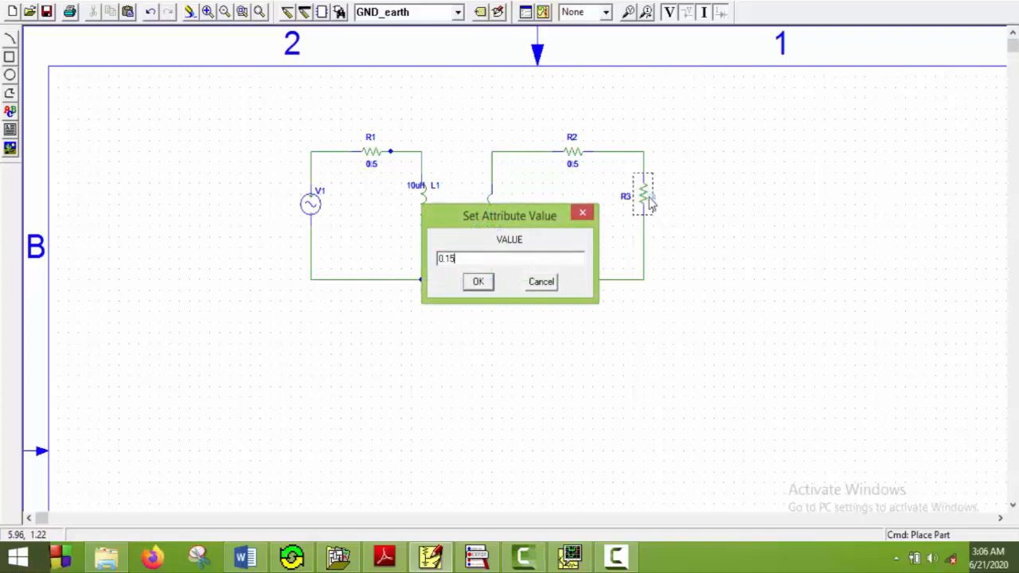
{"action": "left_click", "coordinate": [478, 280]}
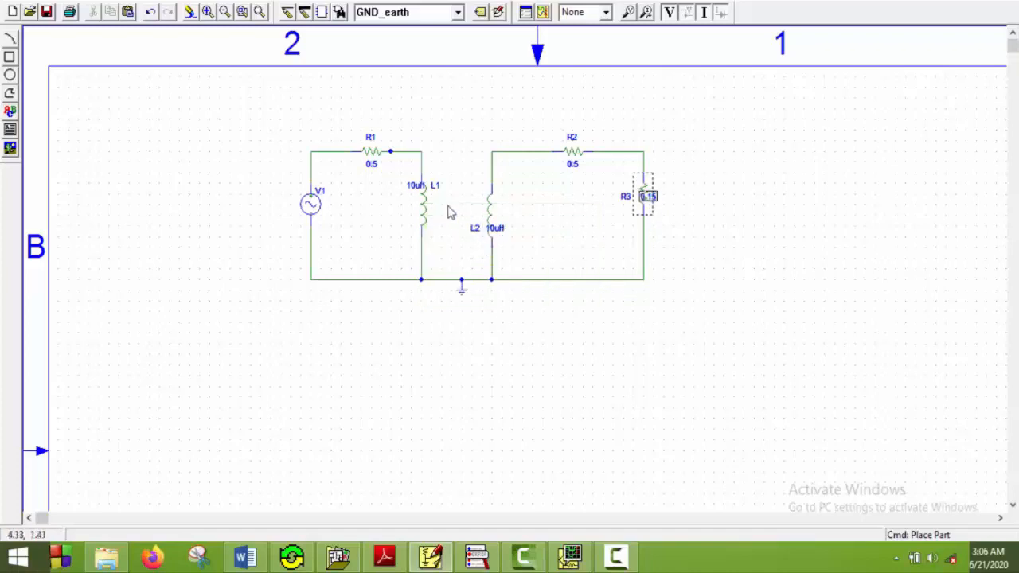
Set inductor L1 to 0.5 and inductor L2 to 0.5m
{"action": "double_click", "coordinate": [415, 184]}
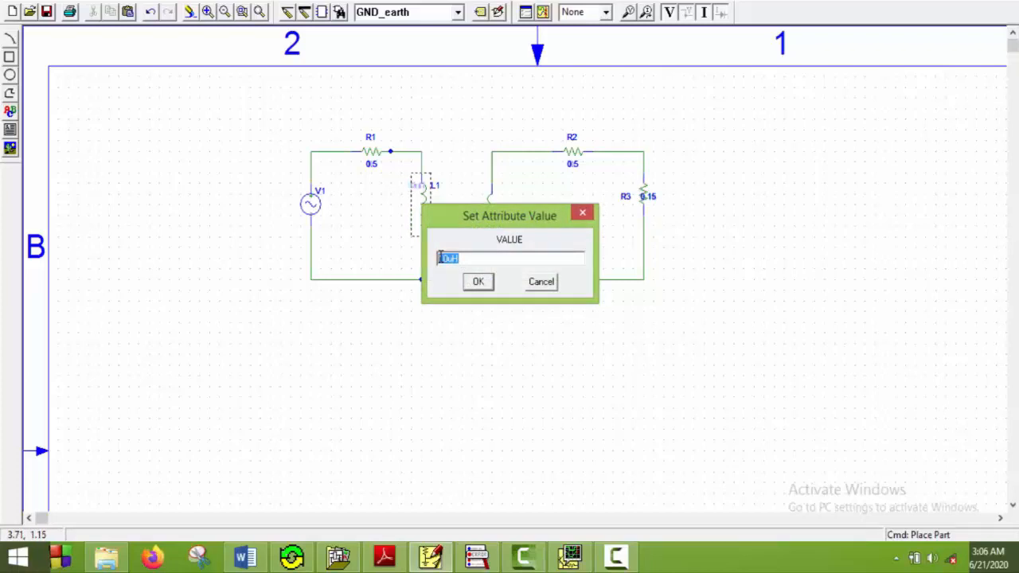
{"action": "left_click", "coordinate": [477, 280]}
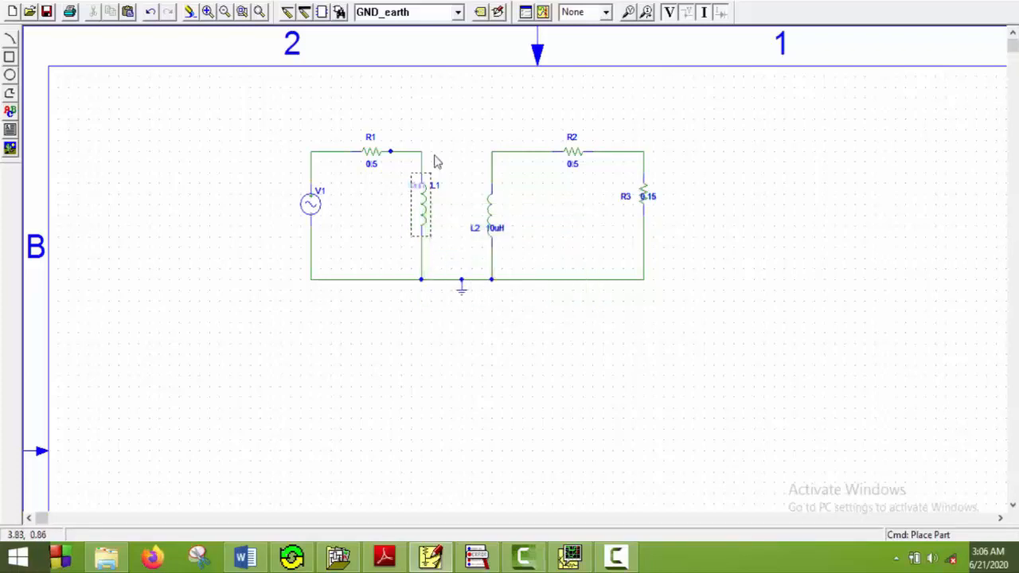
{"action": "double_click", "coordinate": [420, 203]}
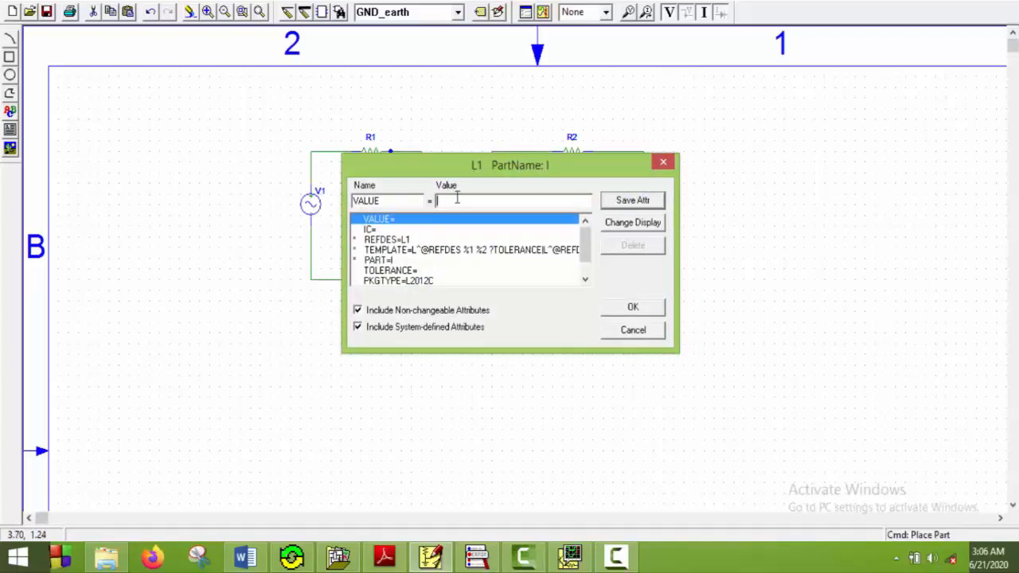
{"action": "type", "text": "0.5"}
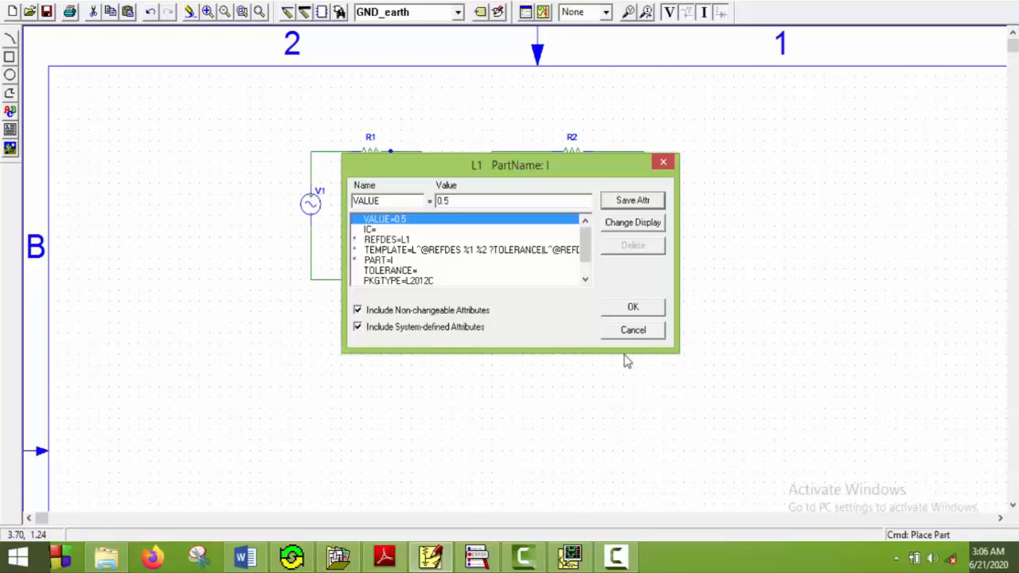
{"action": "left_click", "coordinate": [632, 306]}
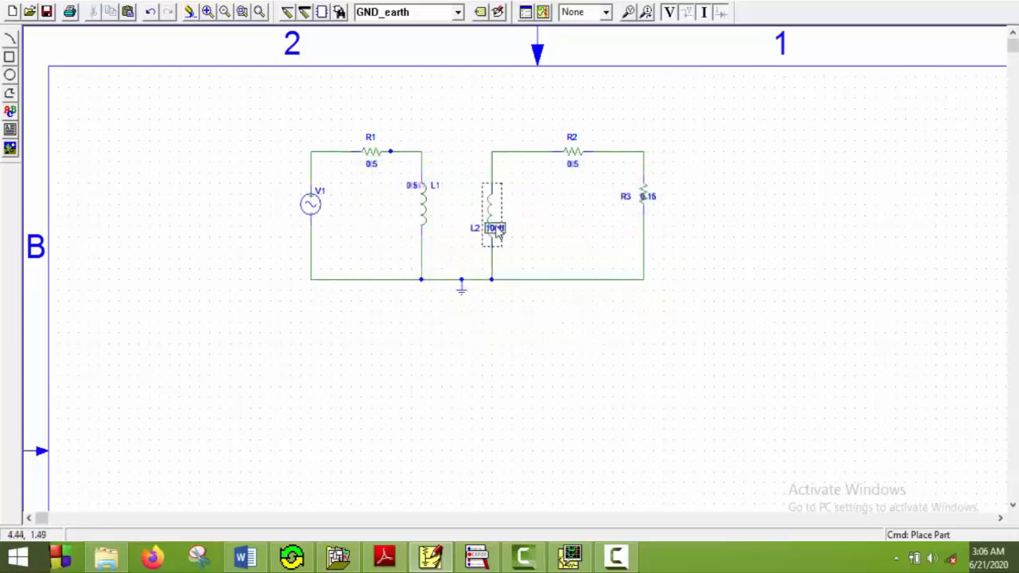
{"action": "double_click", "coordinate": [494, 229]}
{"action": "type", "text": "0"}
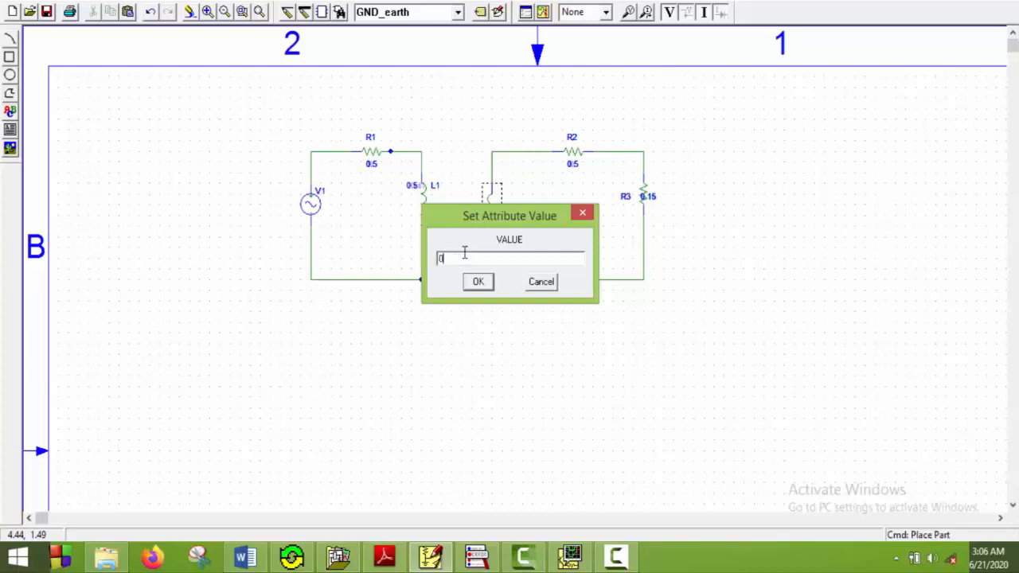
{"action": "type", "text": ".5m"}
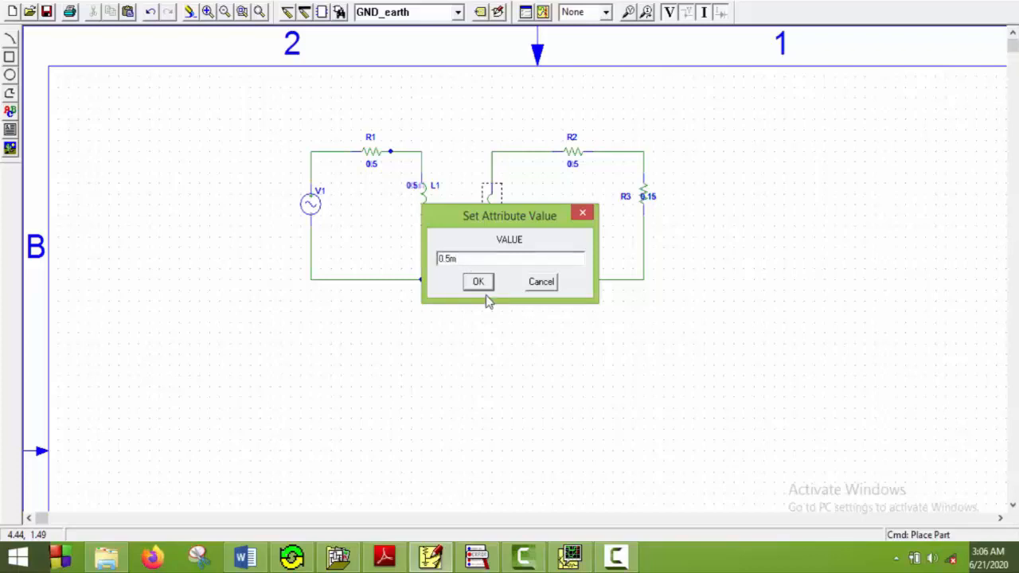
{"action": "left_click", "coordinate": [478, 282]}
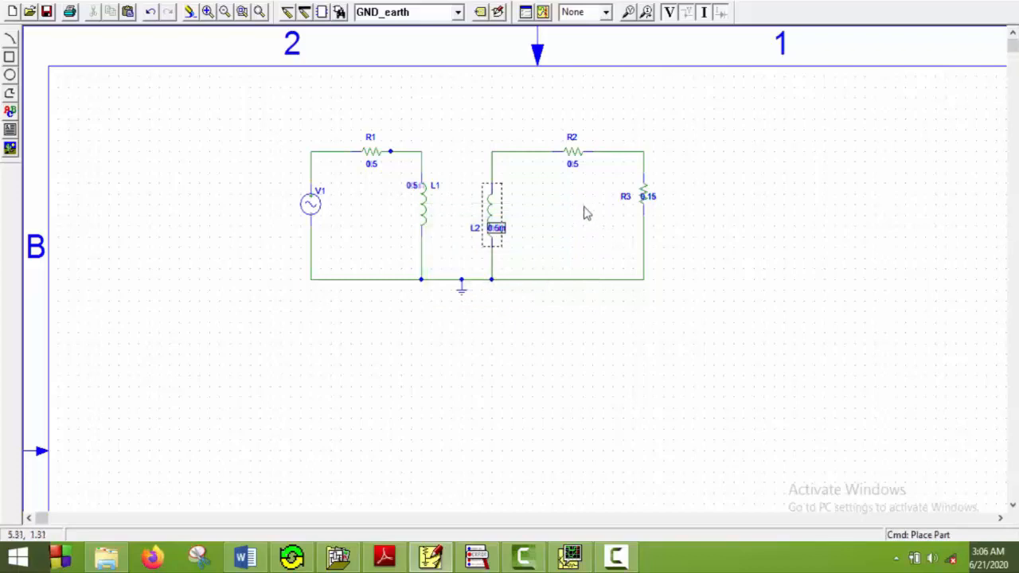
{"action": "mouse_move", "coordinate": [543, 231]}
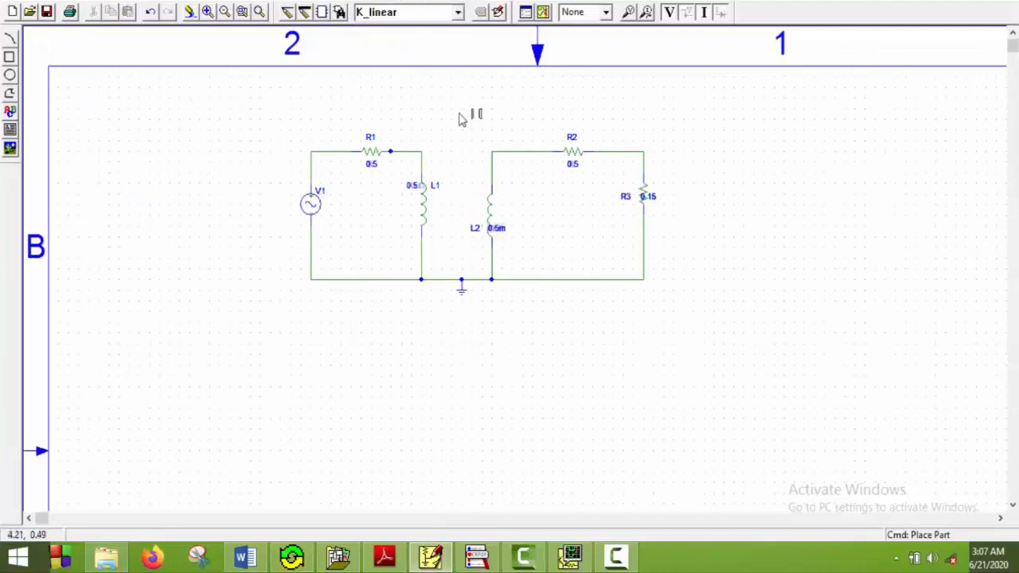
Place the K_linear coupling part K1 above the circuit, checking the assignment notes
{"action": "left_click", "coordinate": [462, 112]}
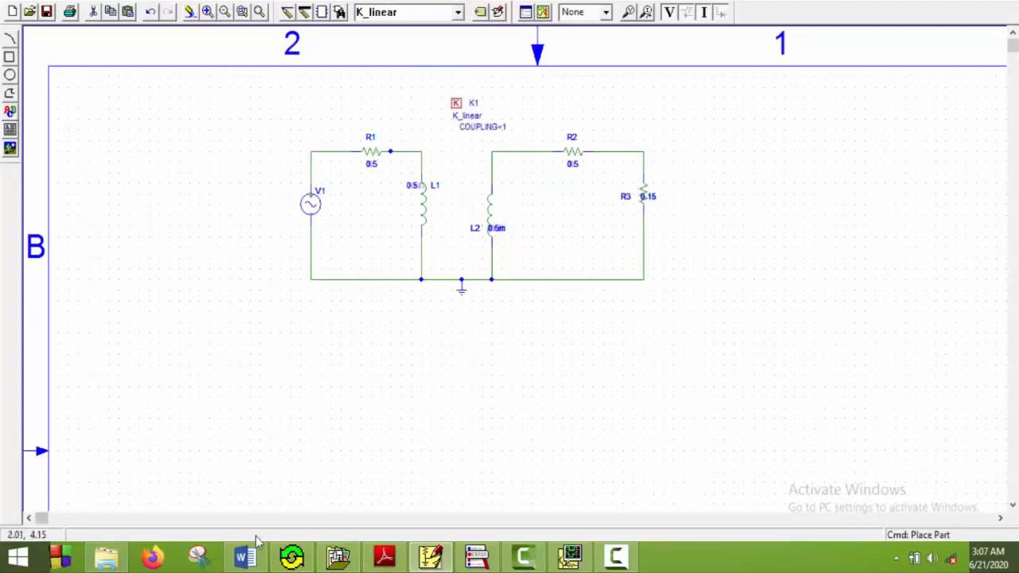
{"action": "left_click", "coordinate": [246, 556]}
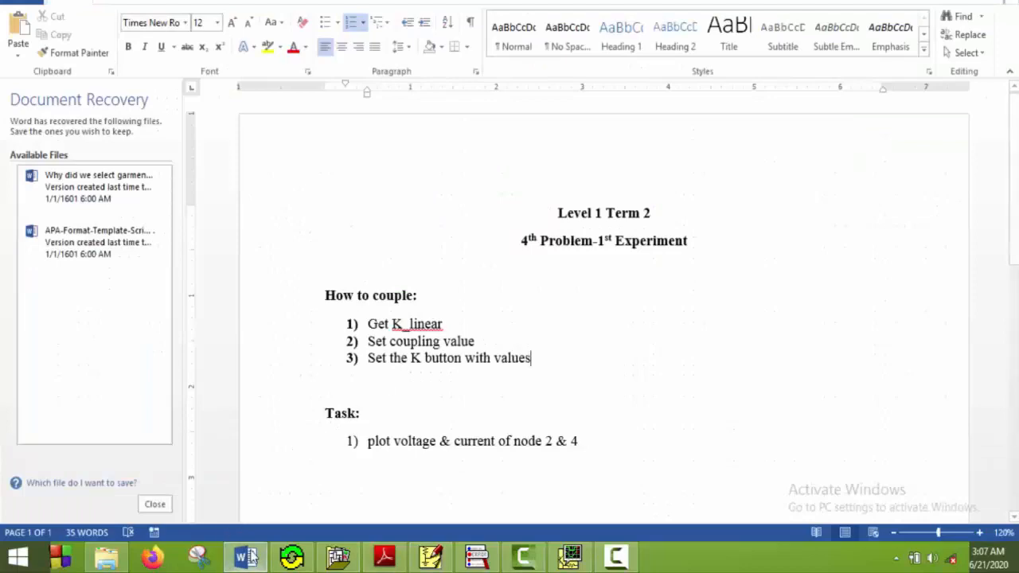
{"action": "left_click", "coordinate": [429, 556]}
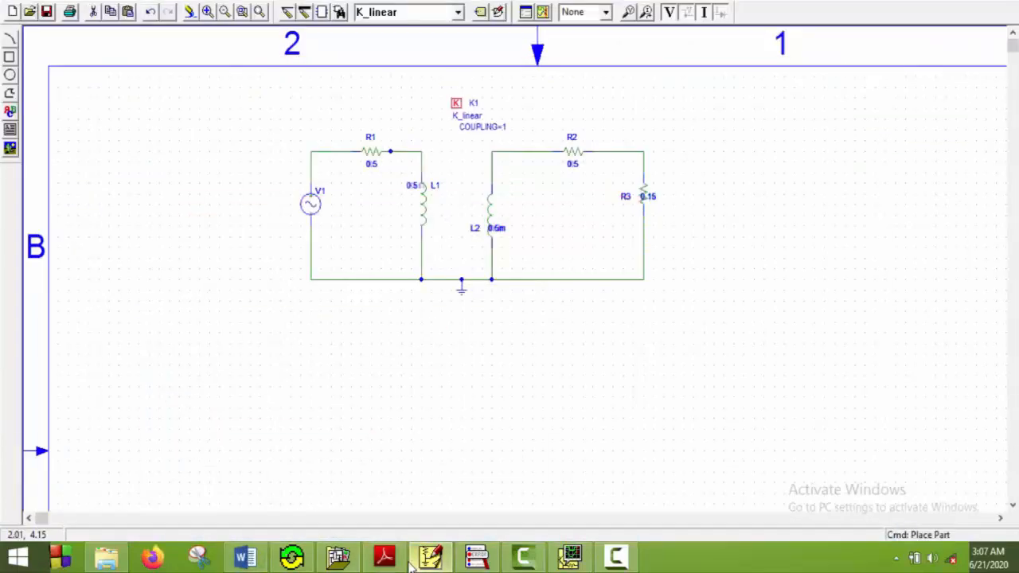
{"action": "left_click", "coordinate": [385, 556]}
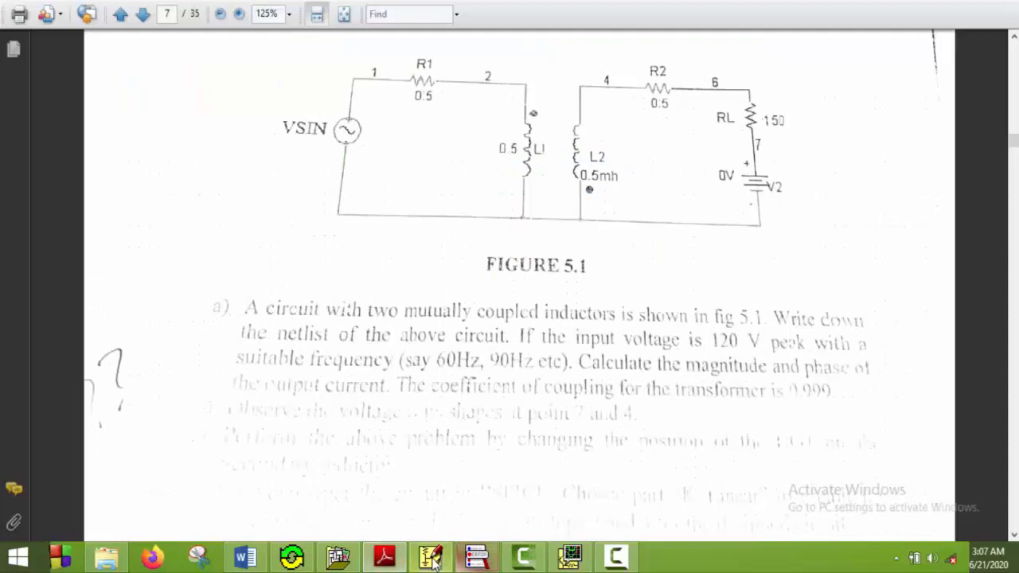
{"action": "left_click", "coordinate": [429, 556]}
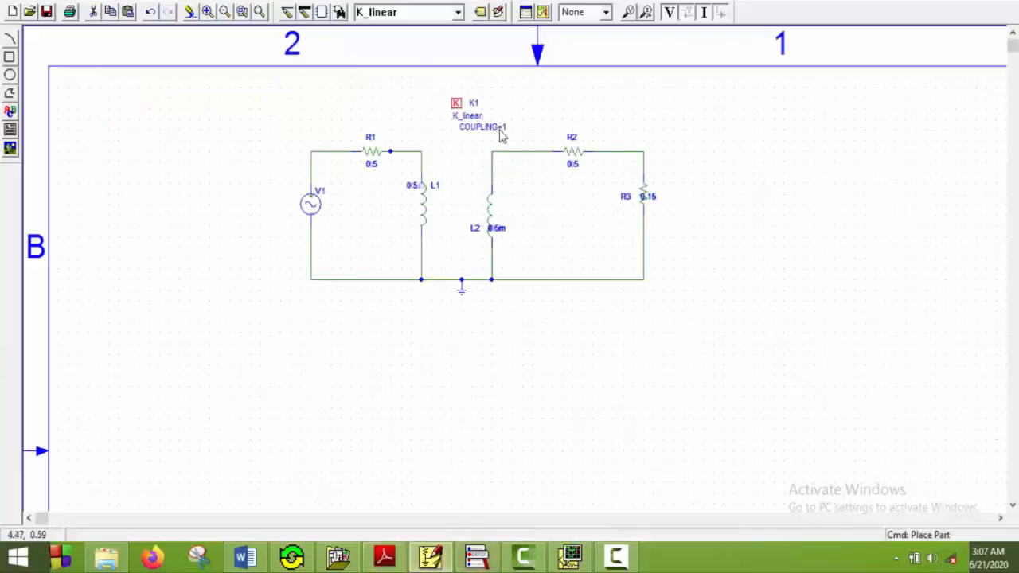
Set K1's coupling coefficient to 0.999
{"action": "double_click", "coordinate": [481, 127]}
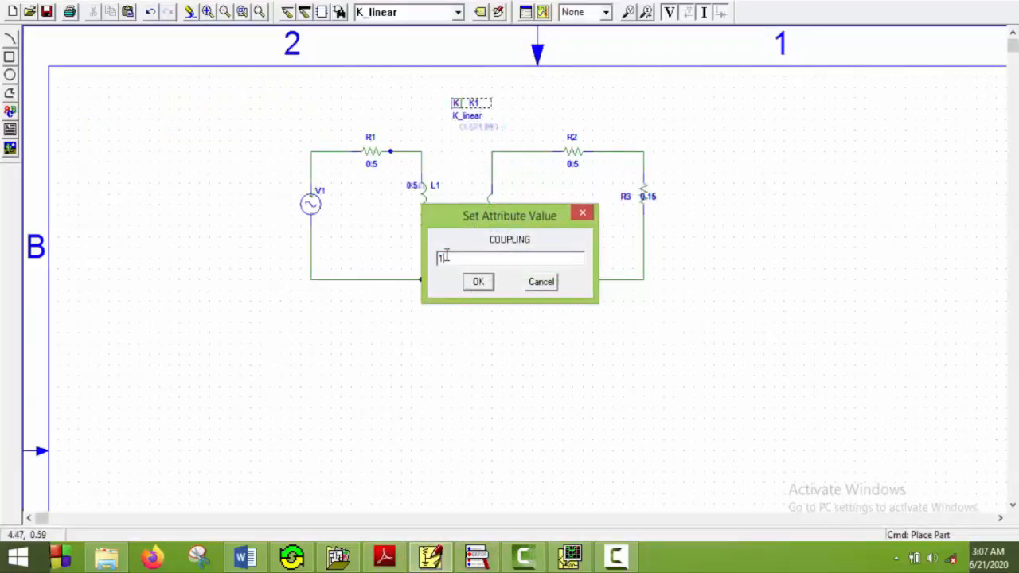
{"action": "type", "text": "0."}
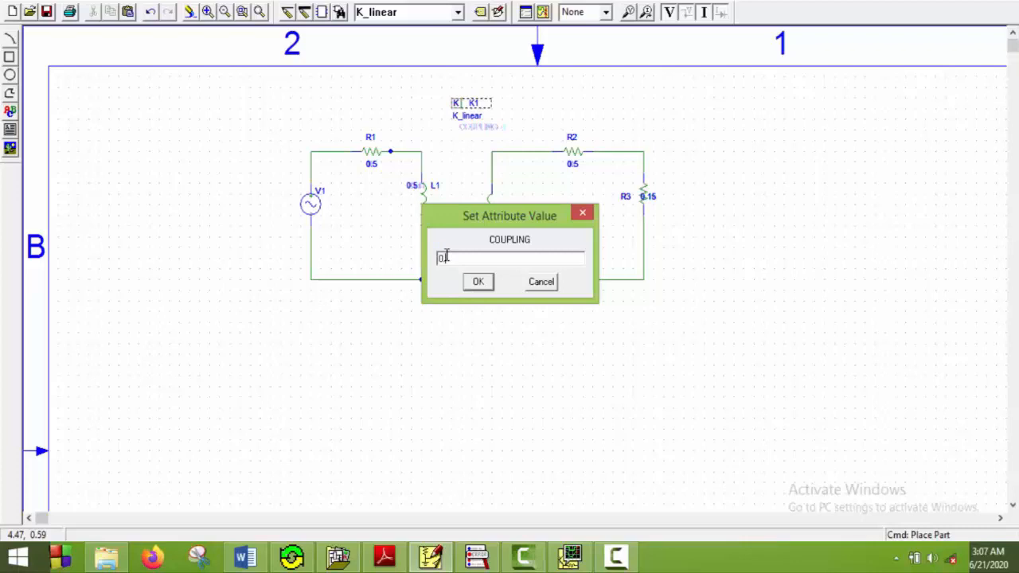
{"action": "left_click", "coordinate": [478, 280]}
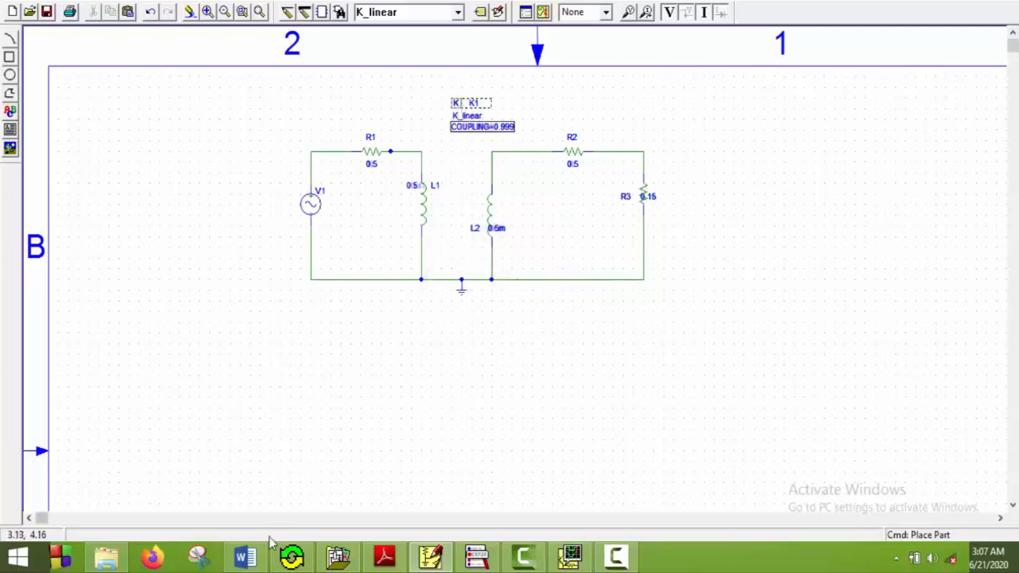
{"action": "left_click", "coordinate": [245, 557]}
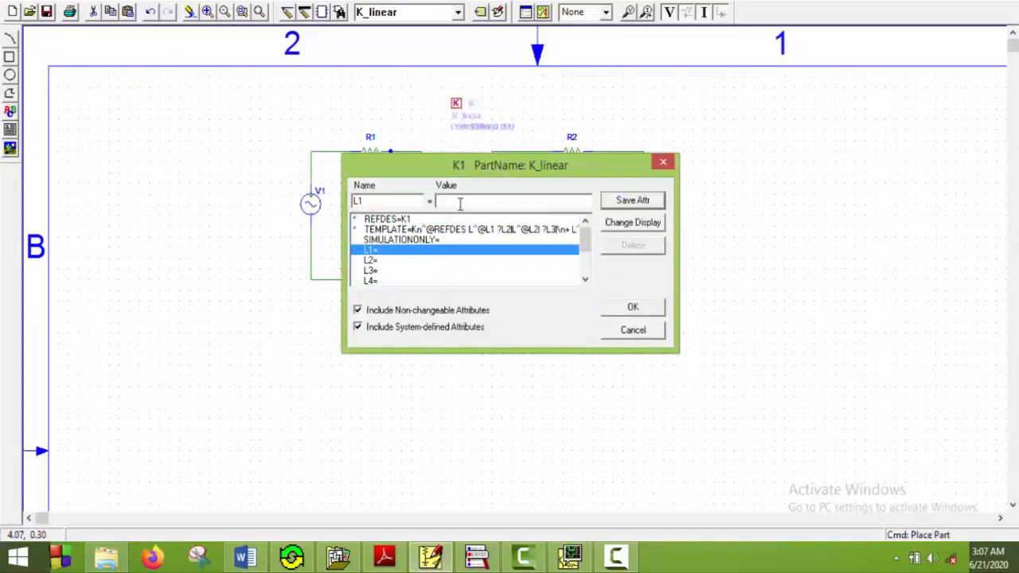
Enter L1 and L2 as K1's coupled inductors and label the nodes 2 and 4
{"action": "type", "text": "L1"}
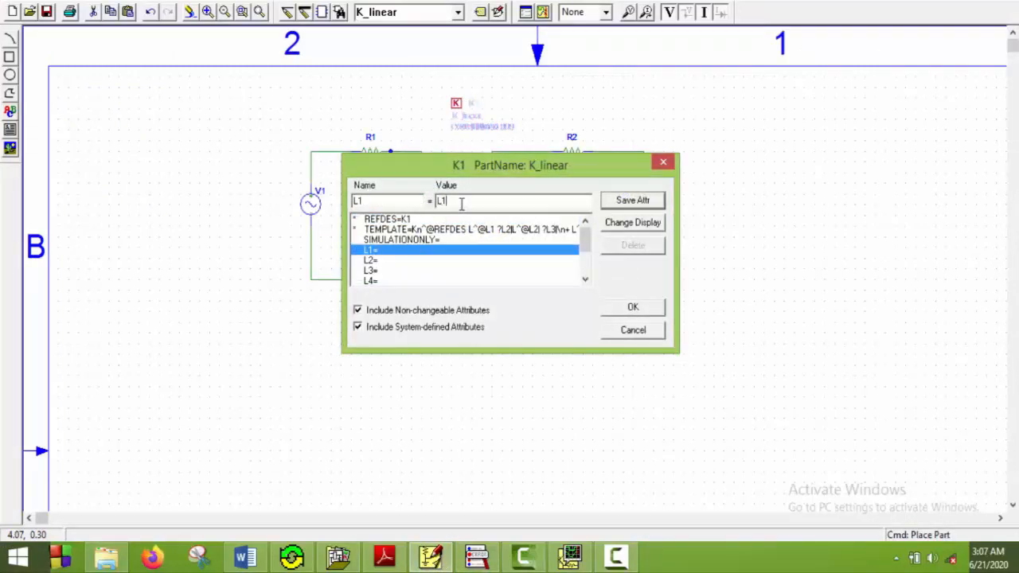
{"action": "left_click_drag", "start_coordinate": [509, 164], "coordinate": [876, 121]}
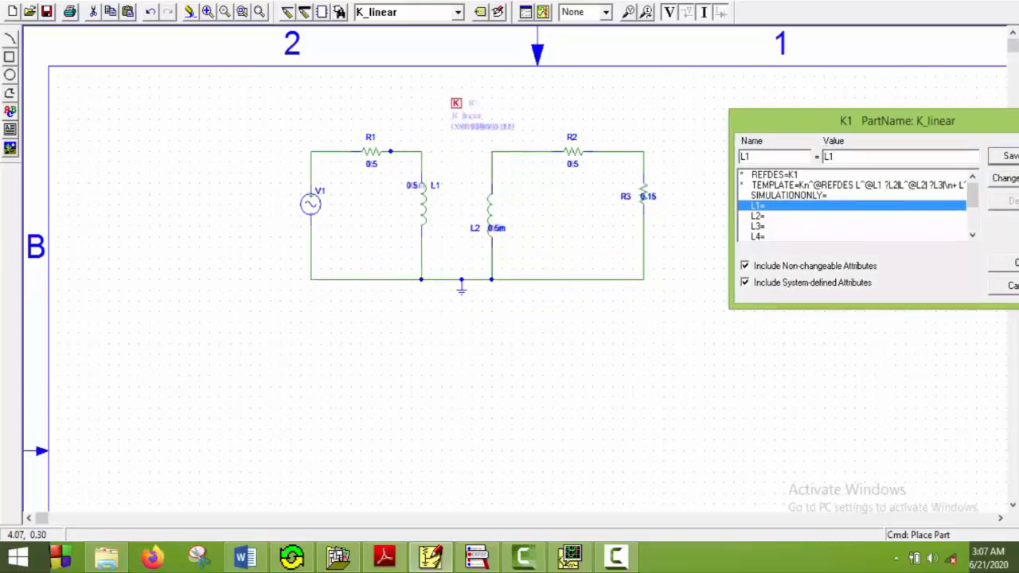
{"action": "left_click", "coordinate": [828, 226]}
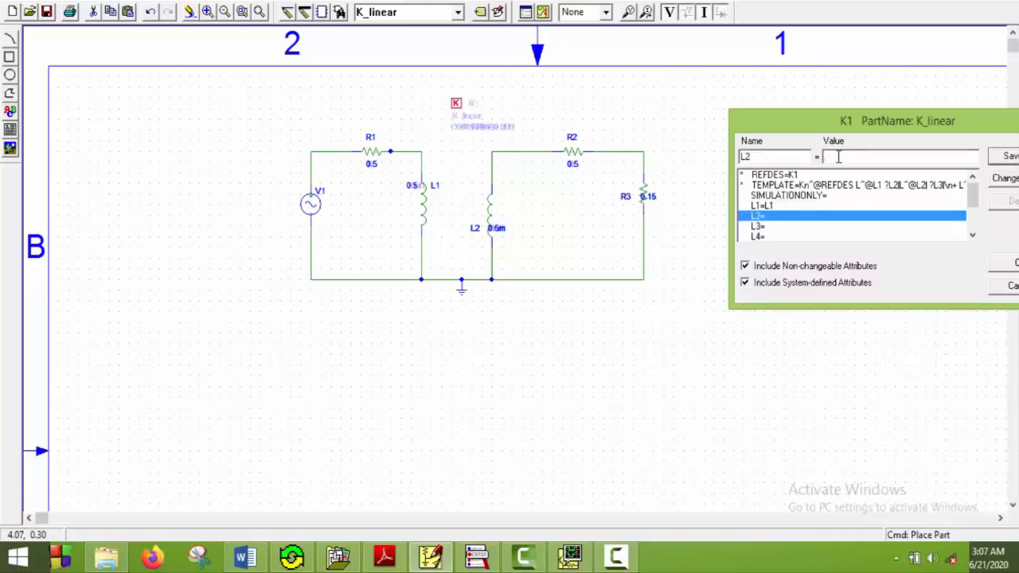
{"action": "type", "text": "L2"}
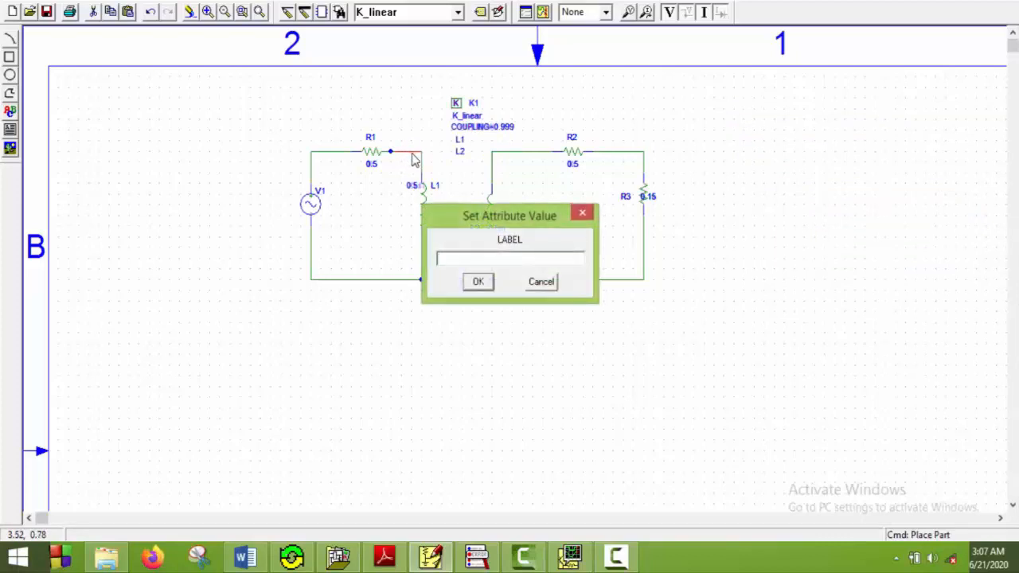
{"action": "left_click", "coordinate": [477, 282]}
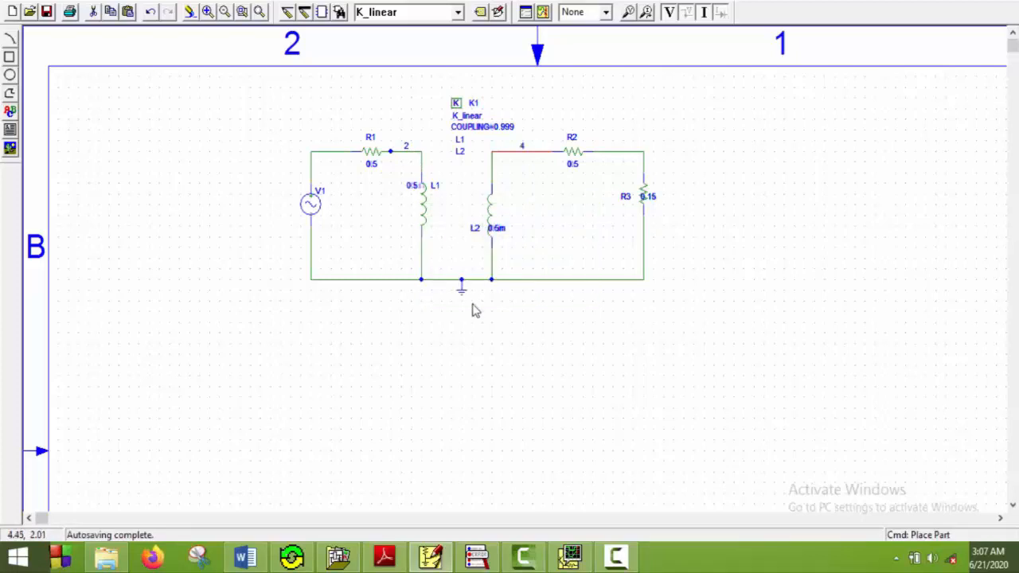
{"action": "left_click", "coordinate": [246, 556]}
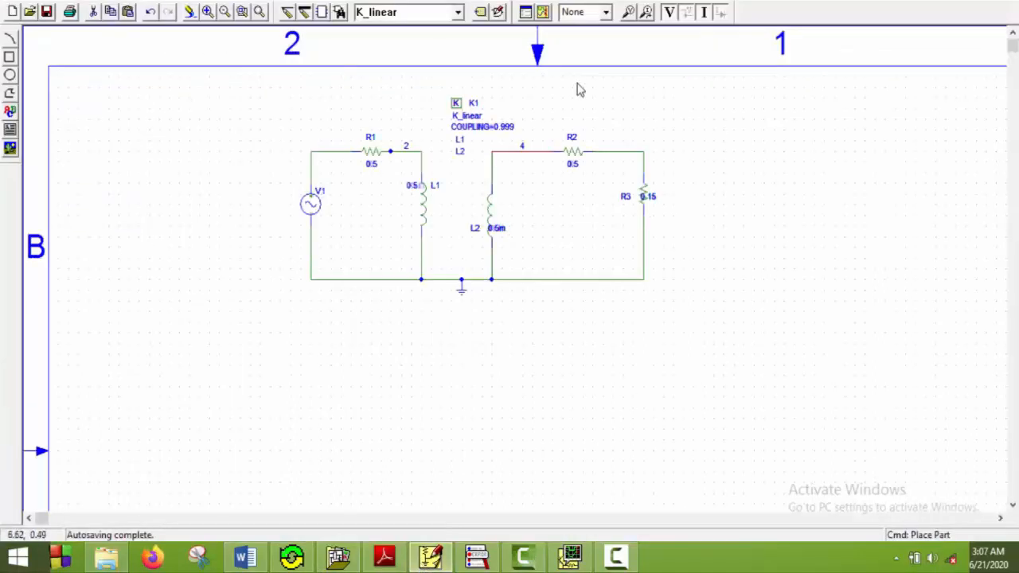
{"action": "mouse_move", "coordinate": [424, 158]}
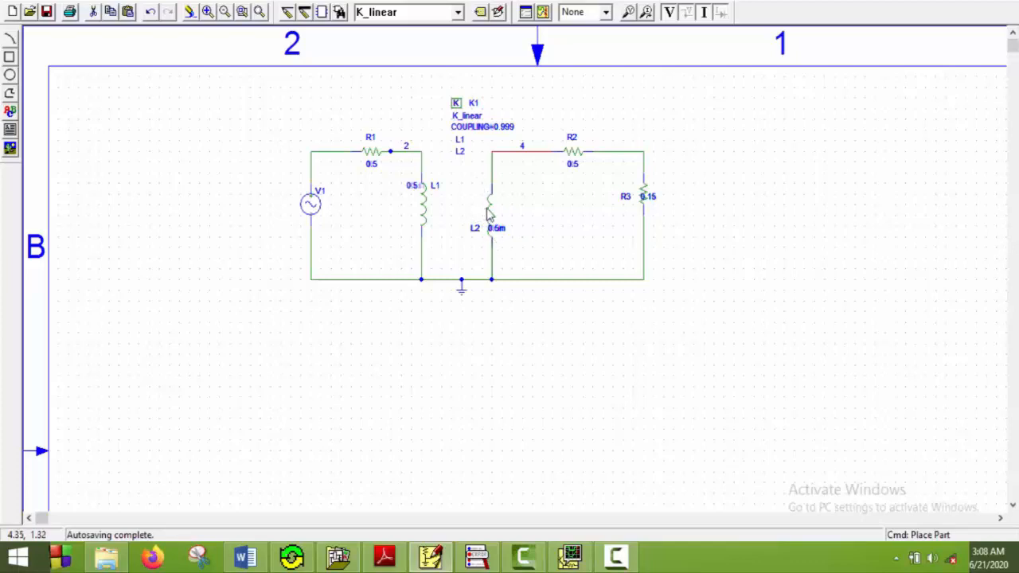
{"action": "mouse_move", "coordinate": [589, 38]}
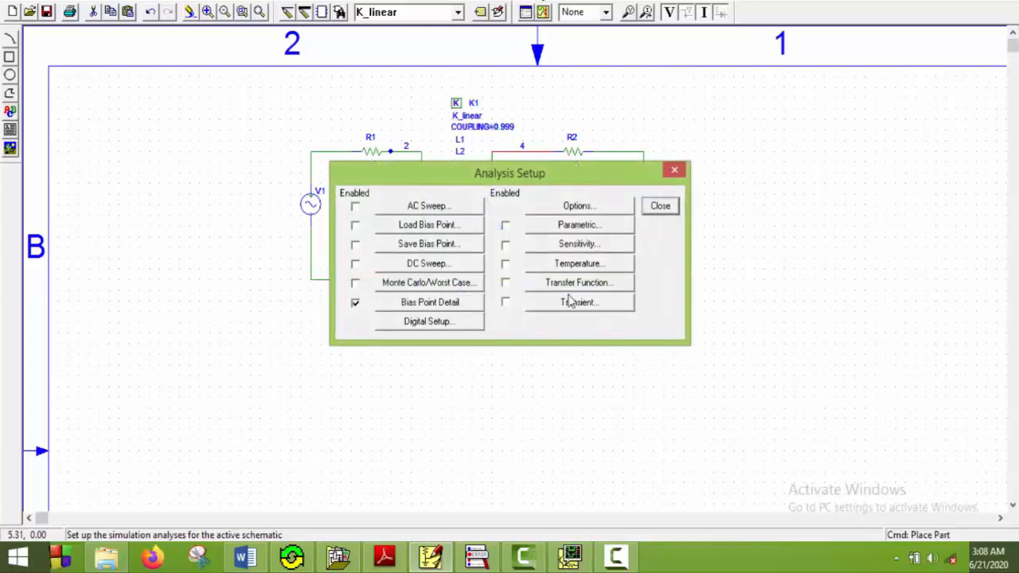
Set a transient analysis with final time 50m and print step 10u
{"action": "left_click", "coordinate": [576, 302]}
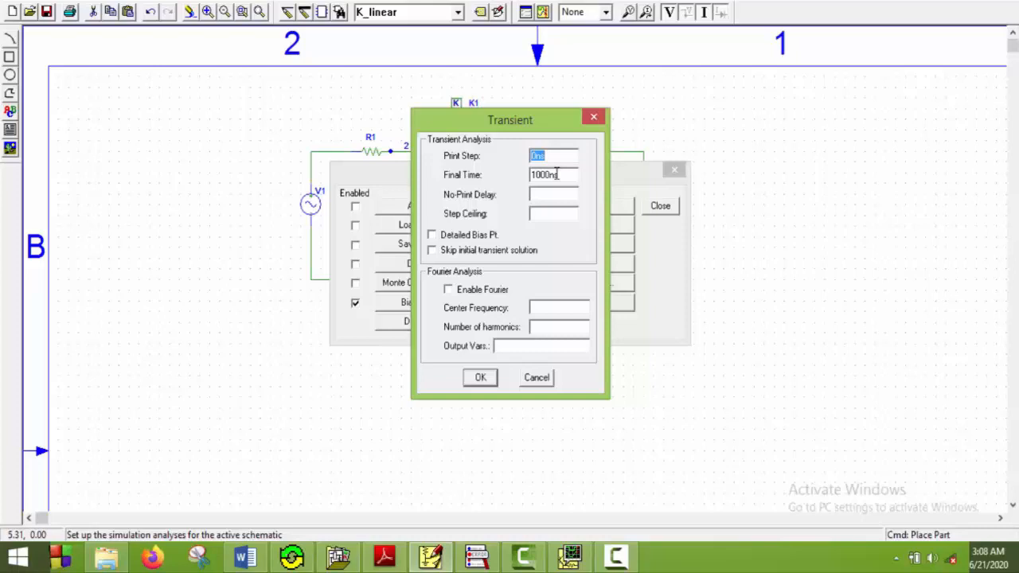
{"action": "left_click", "coordinate": [553, 173]}
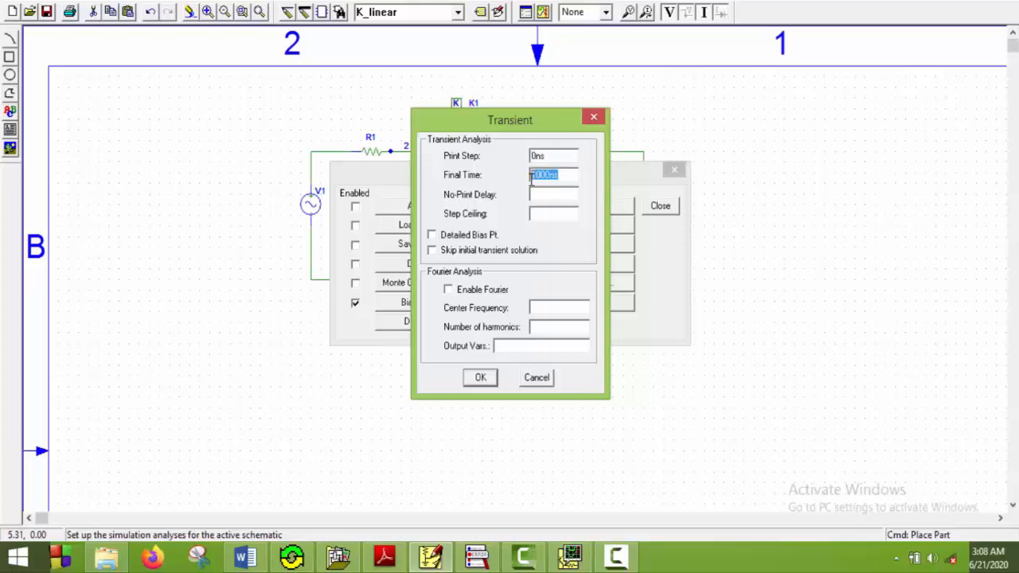
{"action": "type", "text": "50m"}
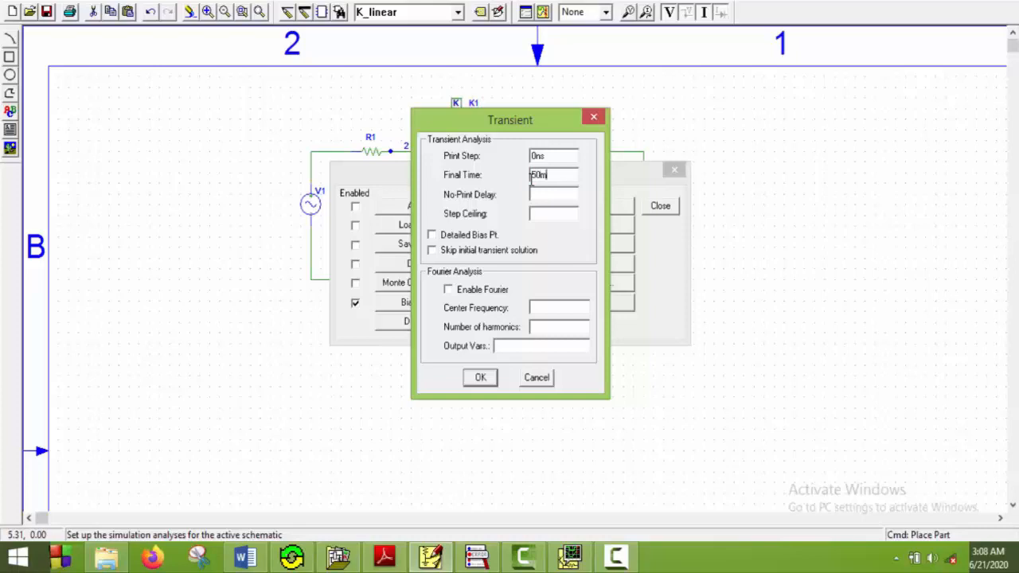
{"action": "left_click", "coordinate": [553, 156]}
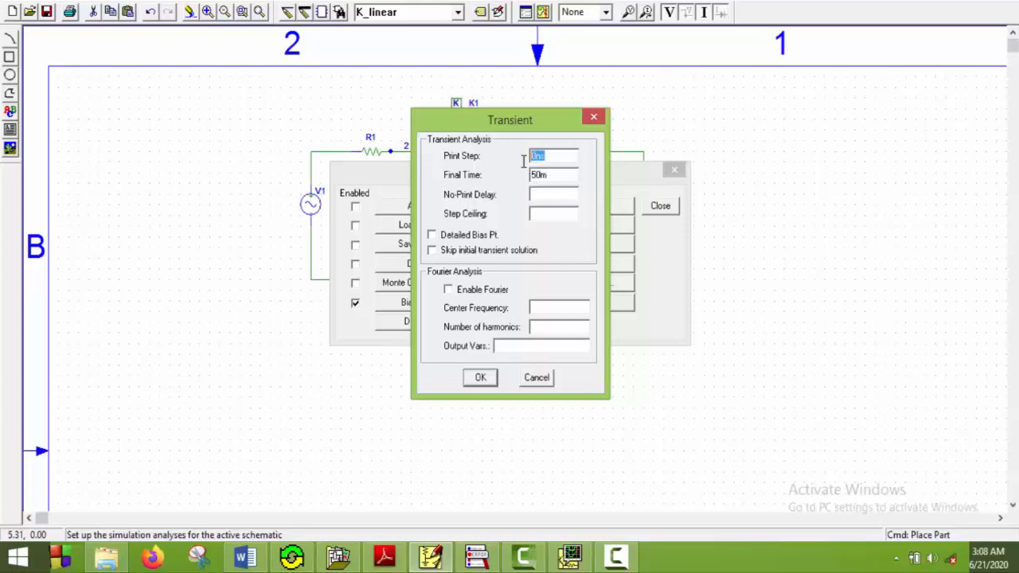
{"action": "type", "text": "10u"}
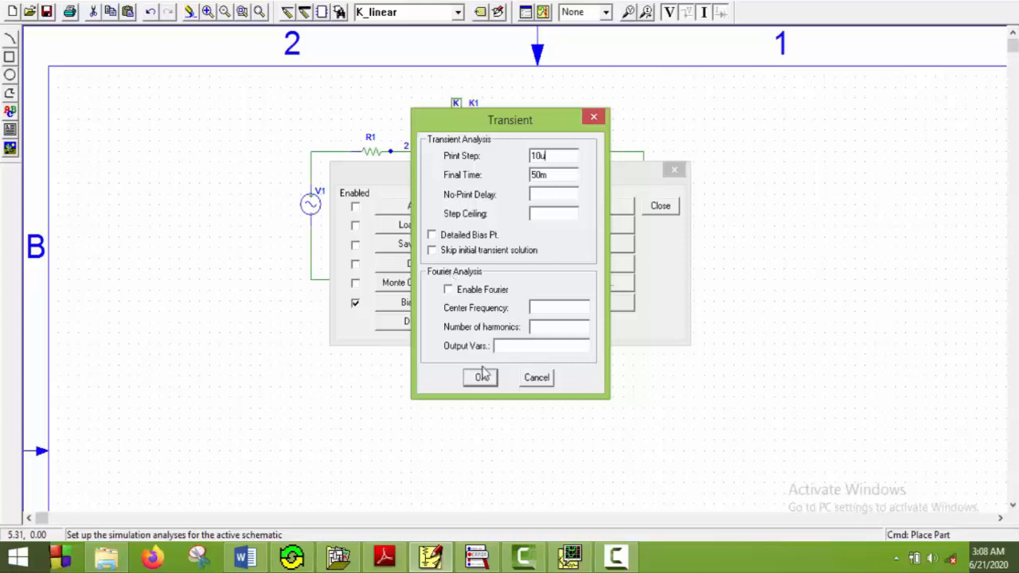
{"action": "left_click", "coordinate": [481, 377]}
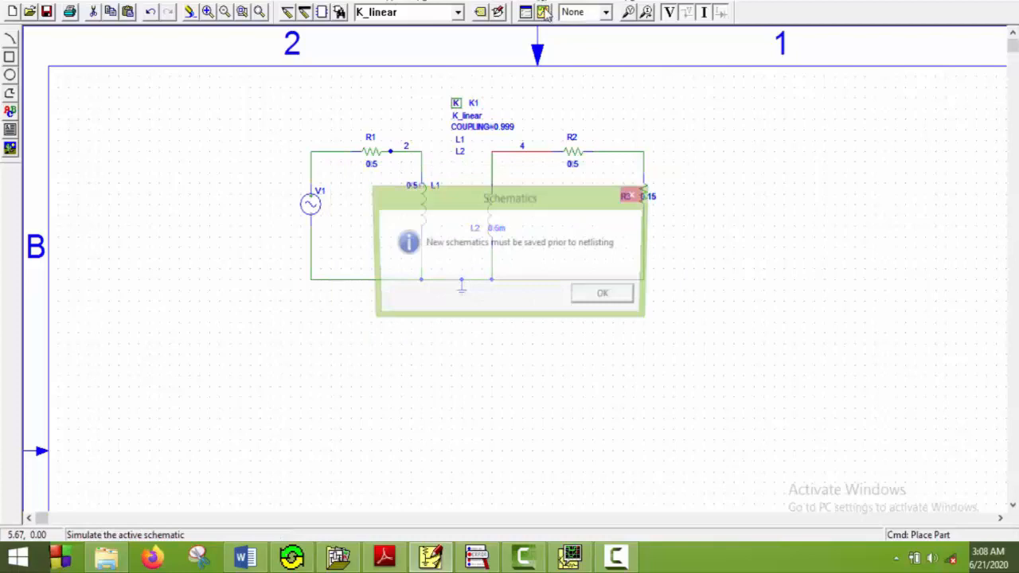
Run the simulation, saving the schematic as Schematic11 when prompted
{"action": "left_click", "coordinate": [601, 293]}
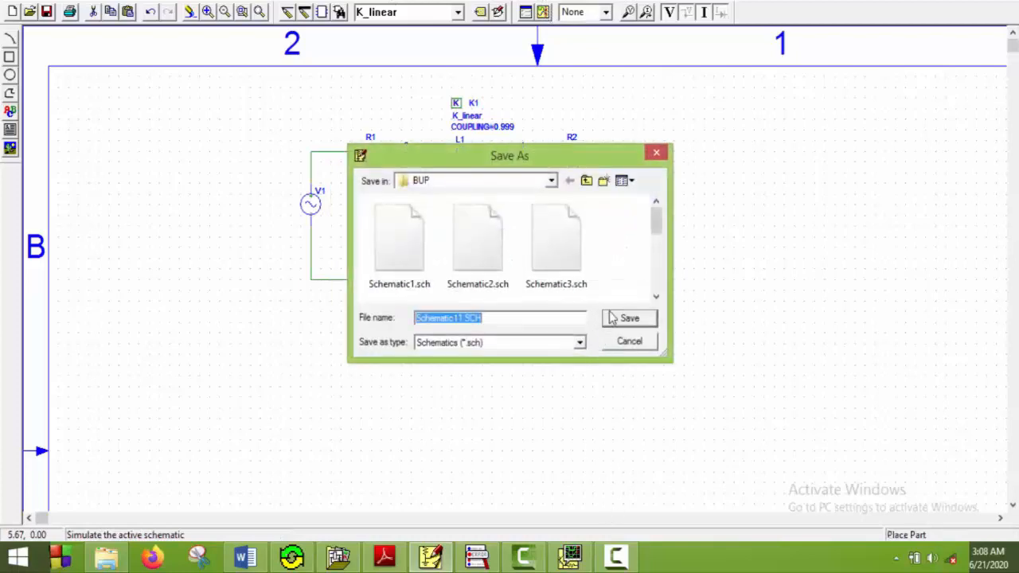
{"action": "left_click", "coordinate": [629, 318]}
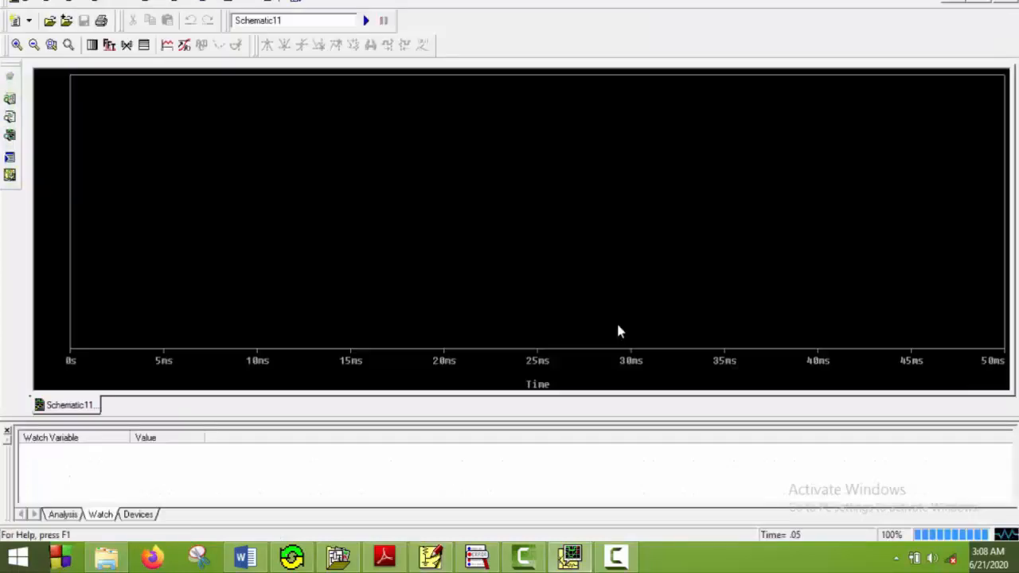
Plot V(2) and V(4), then rescale the second trace to V(4)*50
{"action": "left_click", "coordinate": [165, 45]}
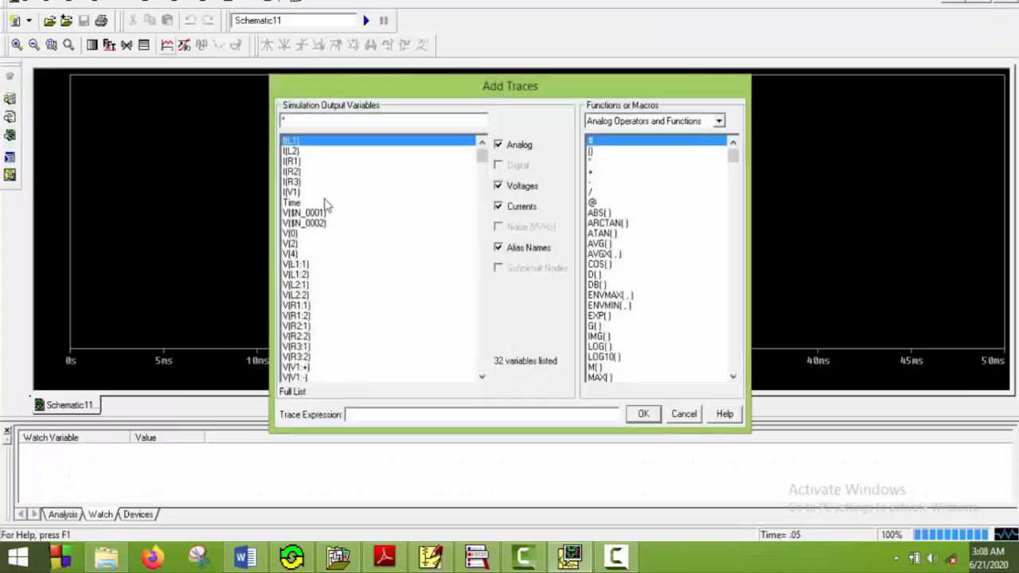
{"action": "left_click", "coordinate": [290, 242]}
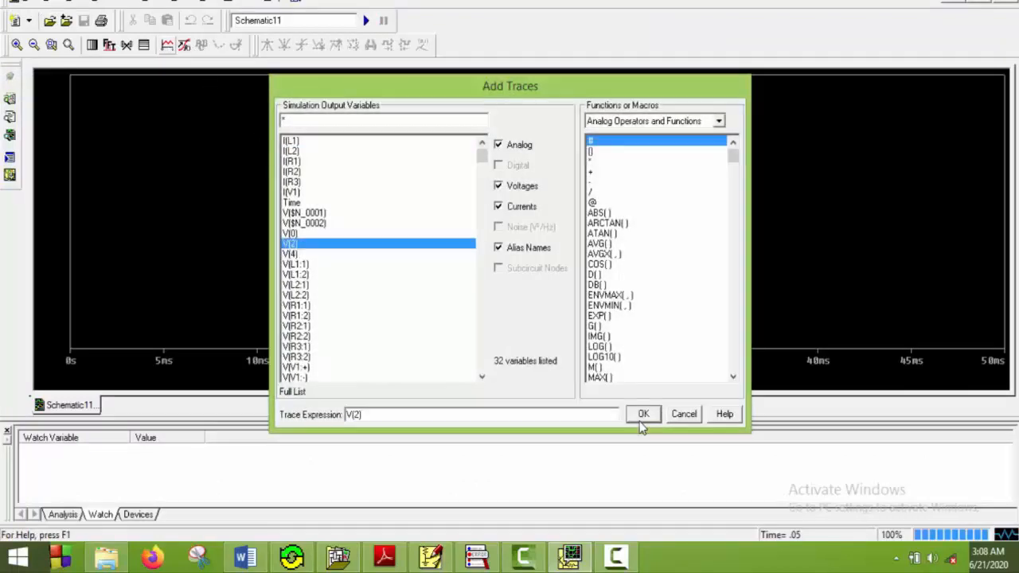
{"action": "left_click", "coordinate": [643, 414]}
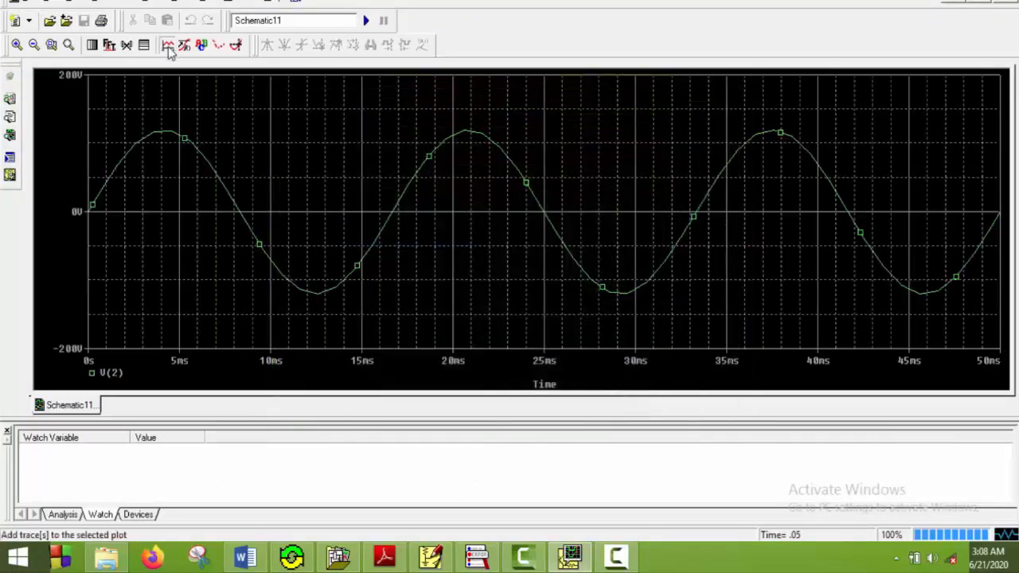
{"action": "left_click", "coordinate": [167, 45]}
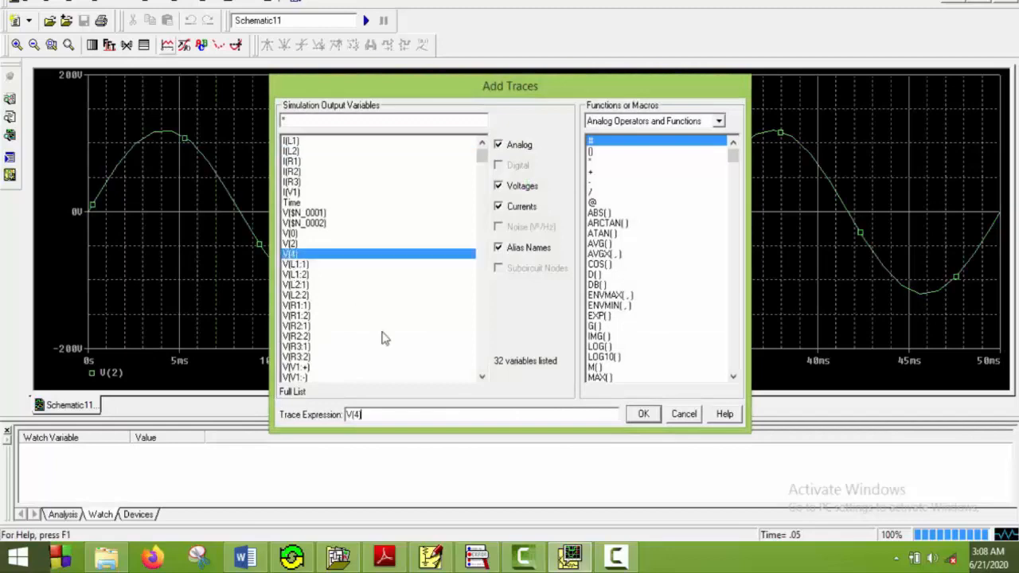
{"action": "left_click", "coordinate": [643, 413]}
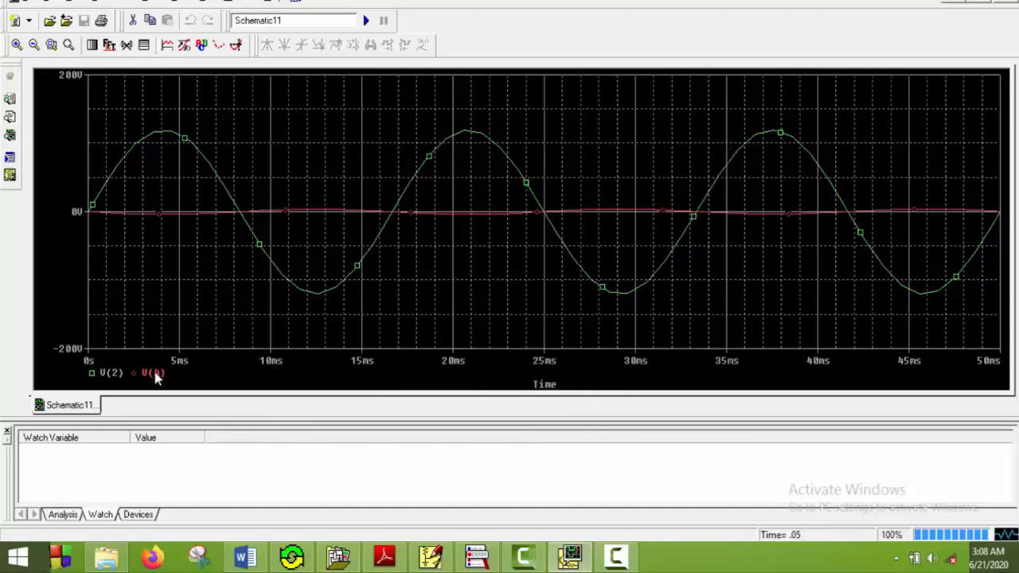
{"action": "double_click", "coordinate": [151, 372]}
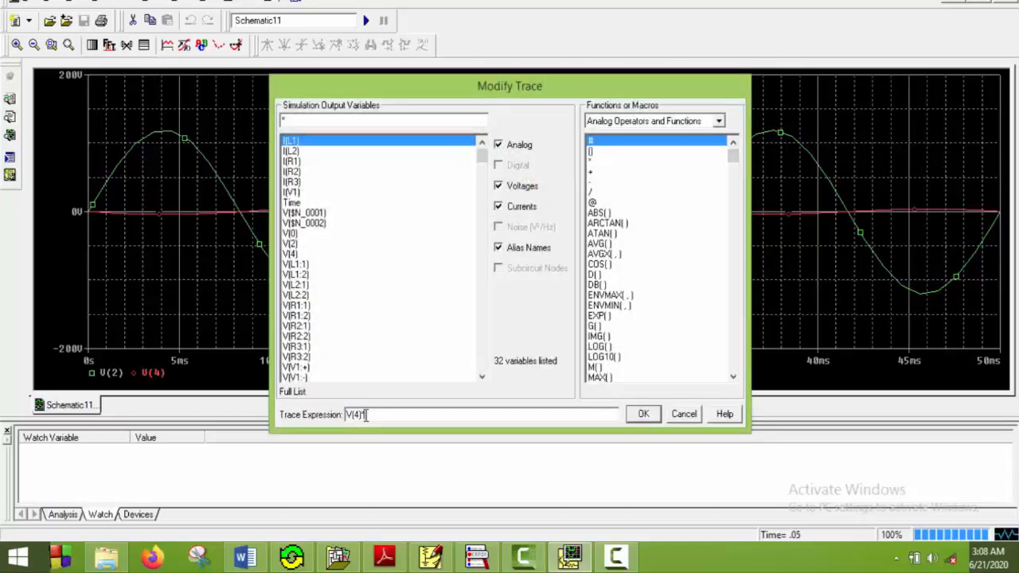
{"action": "left_click", "coordinate": [643, 414]}
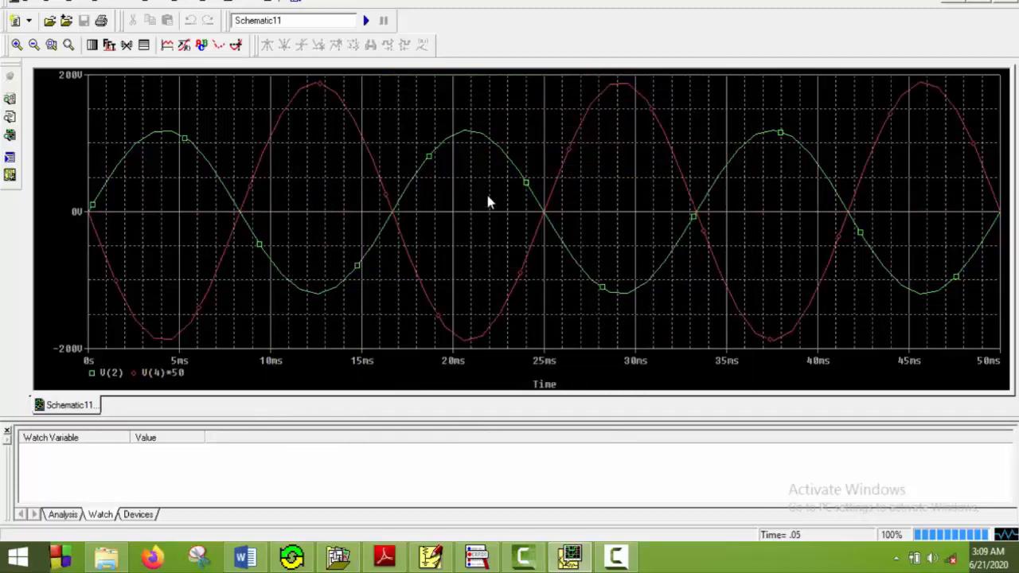
{"action": "mouse_move", "coordinate": [237, 252]}
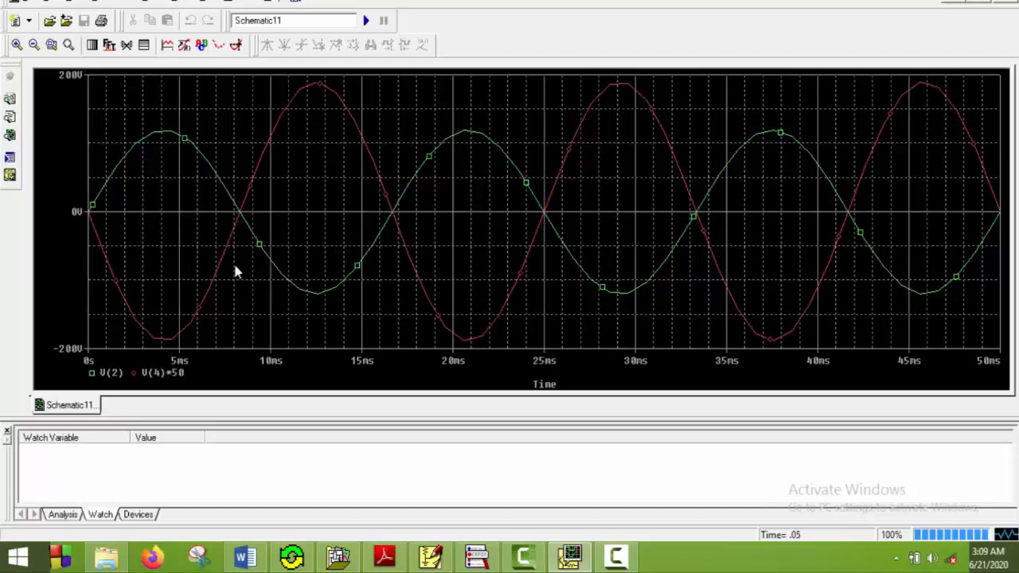
{"action": "mouse_move", "coordinate": [219, 273]}
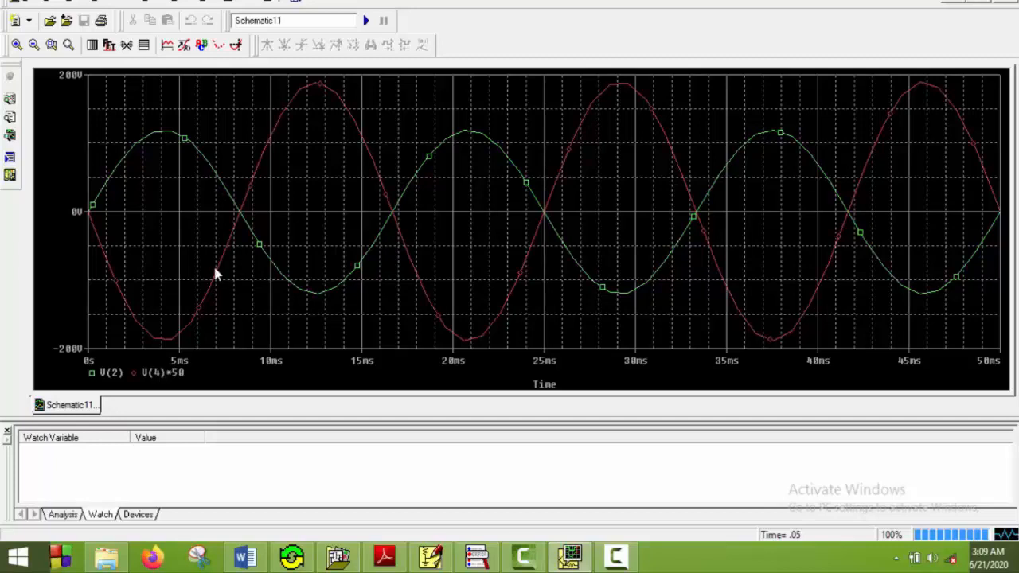
{"action": "mouse_move", "coordinate": [261, 312]}
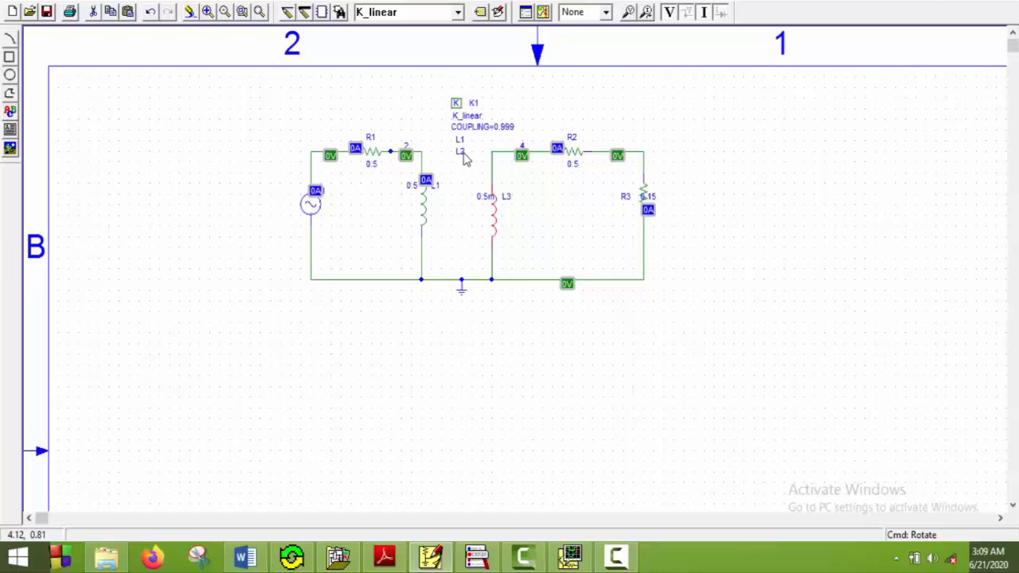
Change K1's second inductor entry from L2 to L3
{"action": "double_click", "coordinate": [460, 151]}
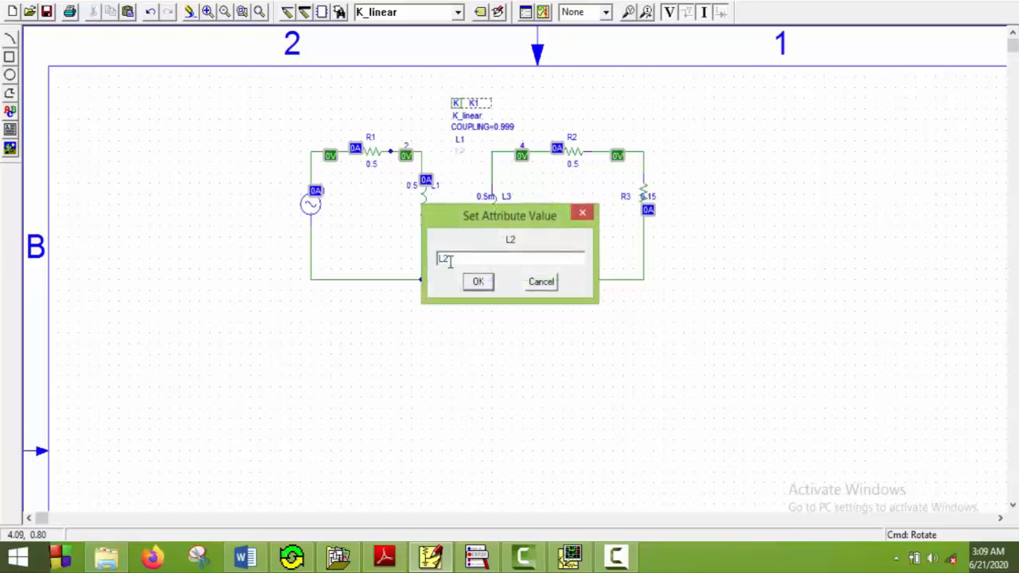
{"action": "type", "text": "L3"}
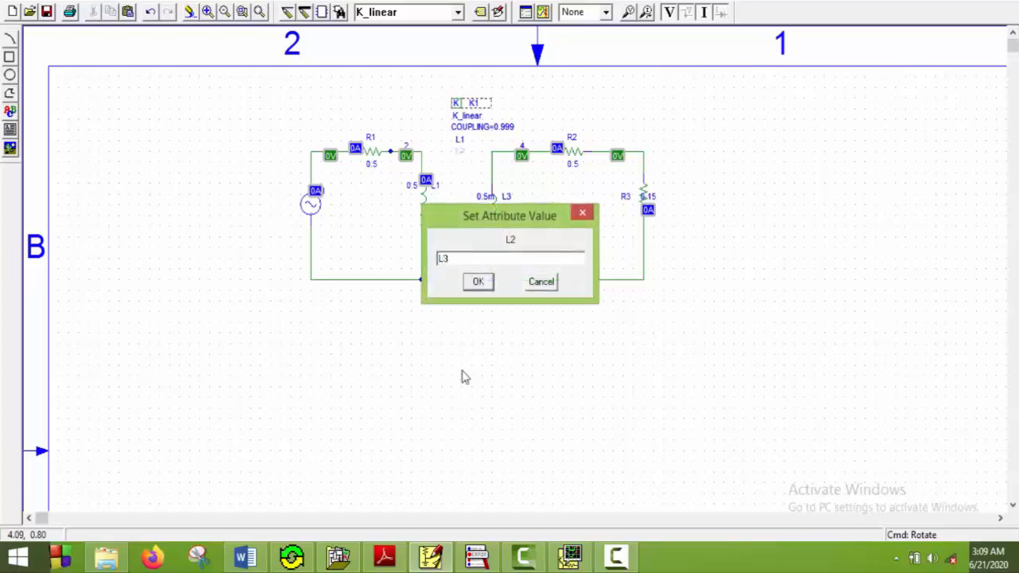
{"action": "left_click", "coordinate": [478, 280]}
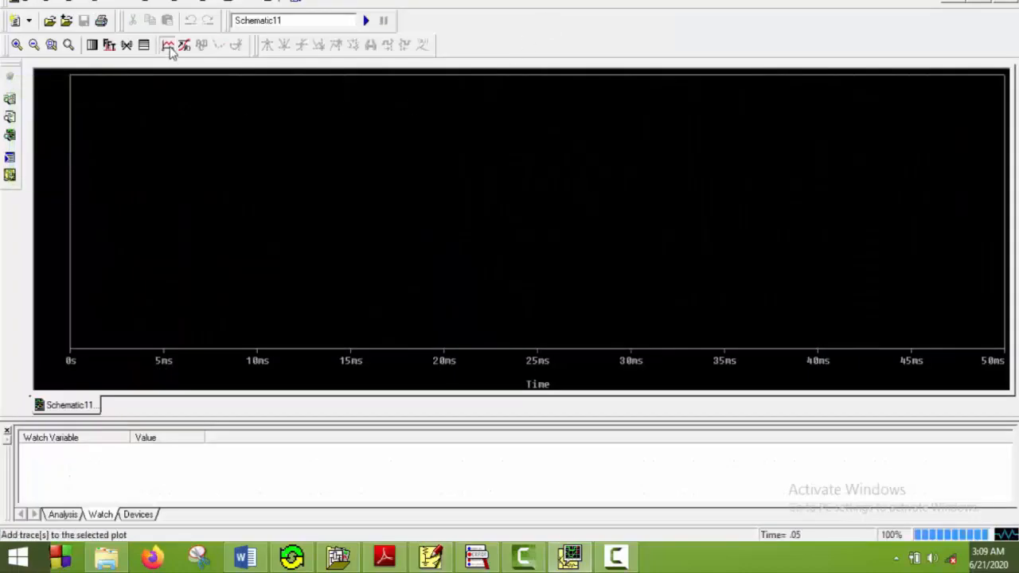
Add V(4) to the V(2) plot and rescale it to V(4)*50
{"action": "left_click", "coordinate": [167, 45]}
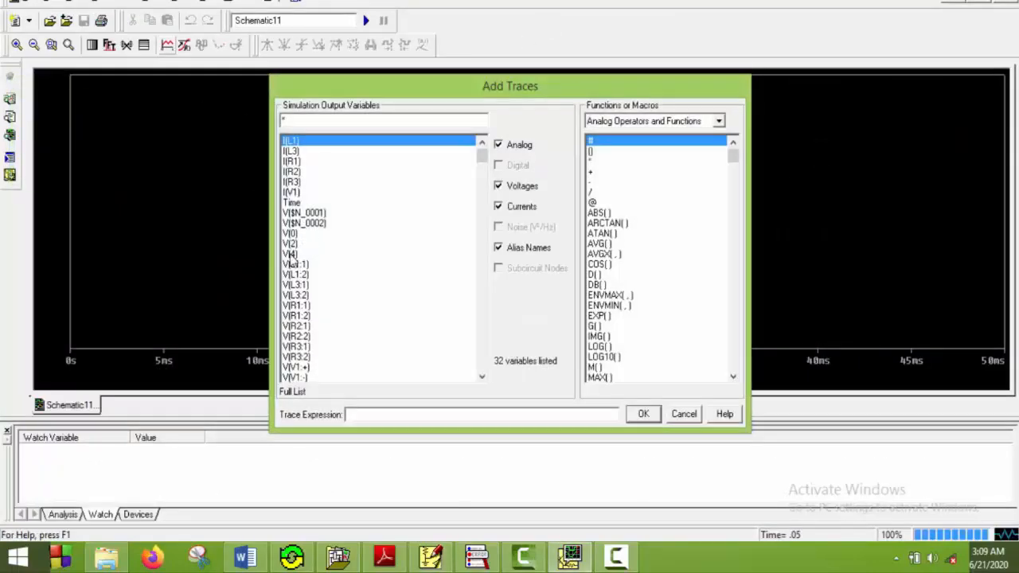
{"action": "left_click", "coordinate": [643, 413]}
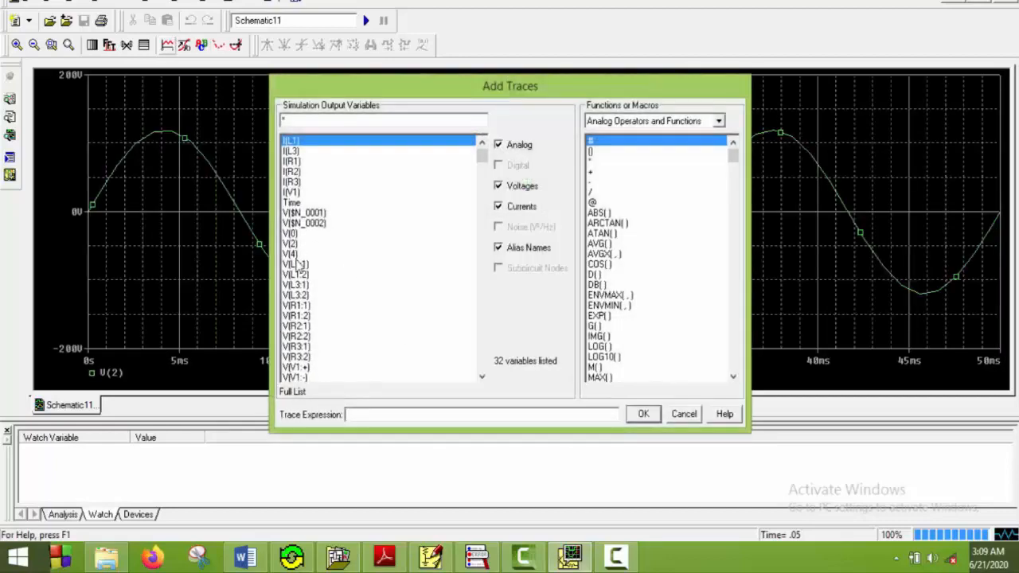
{"action": "left_click", "coordinate": [290, 253]}
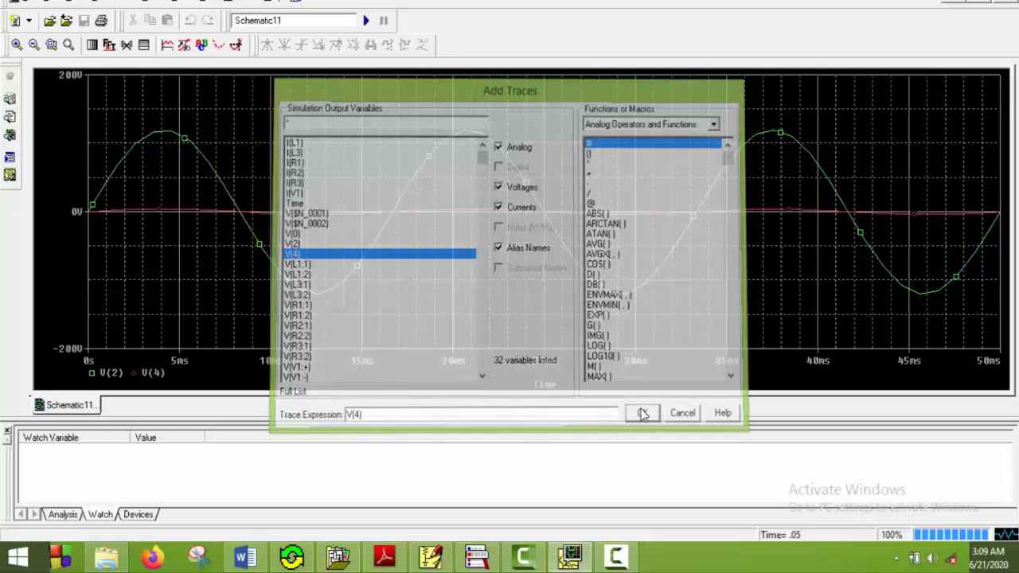
{"action": "left_click", "coordinate": [643, 412]}
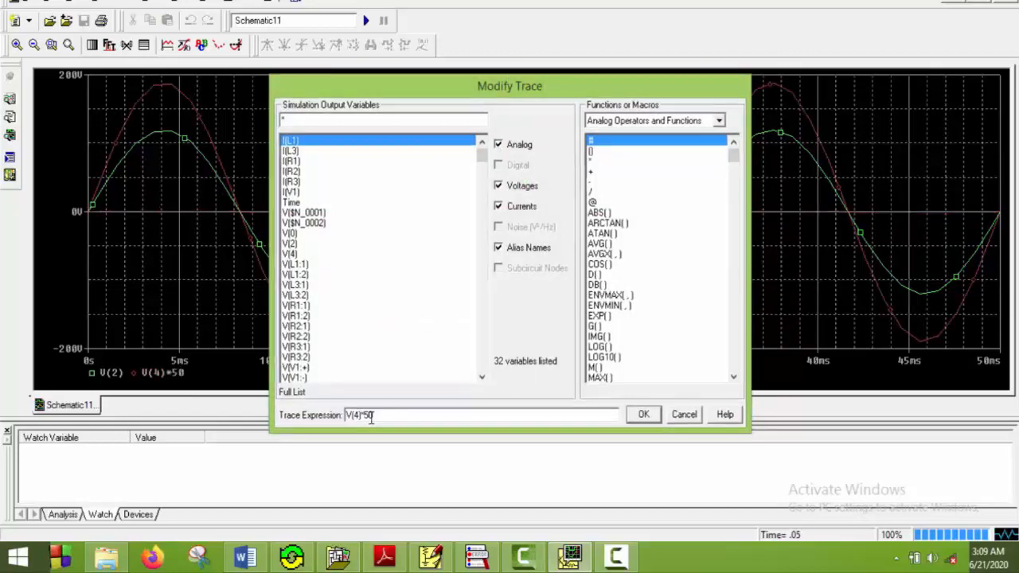
{"action": "left_click", "coordinate": [643, 414]}
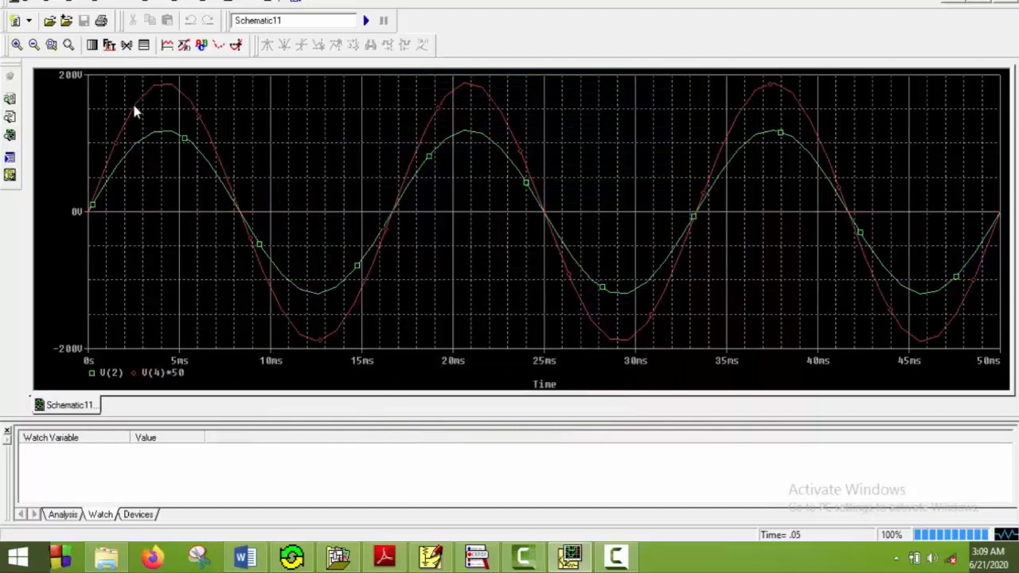
{"action": "mouse_move", "coordinate": [120, 144]}
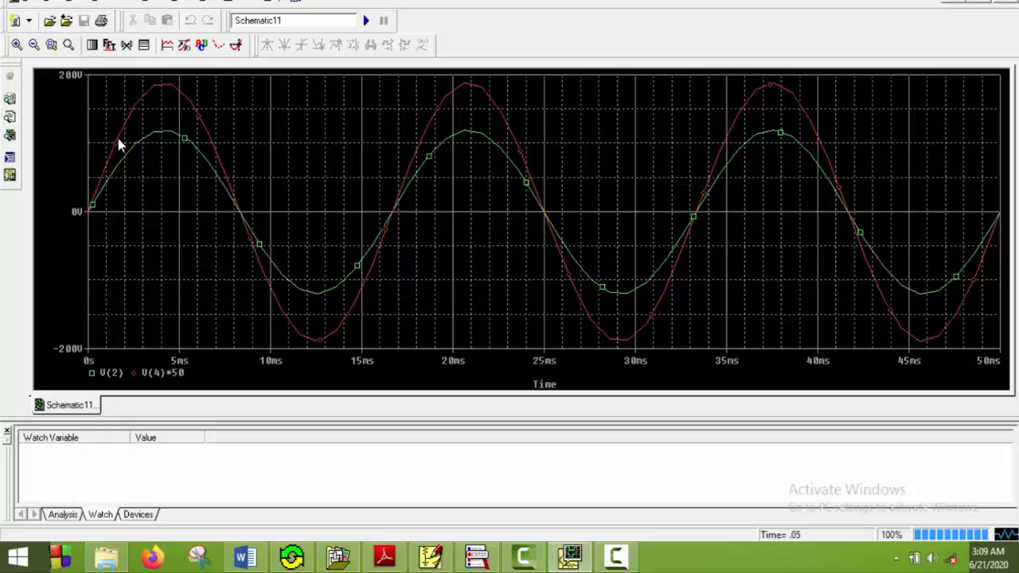
{"action": "mouse_move", "coordinate": [169, 194]}
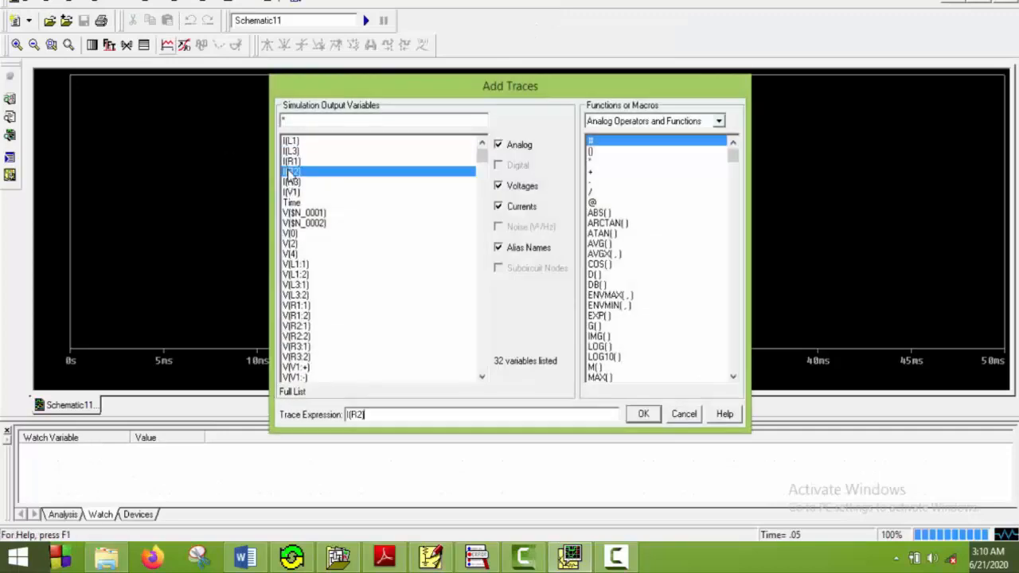
Add the I(R2) trace, then add I(R1) so both resistor currents plot over the 50 ms run
{"action": "left_click", "coordinate": [643, 414]}
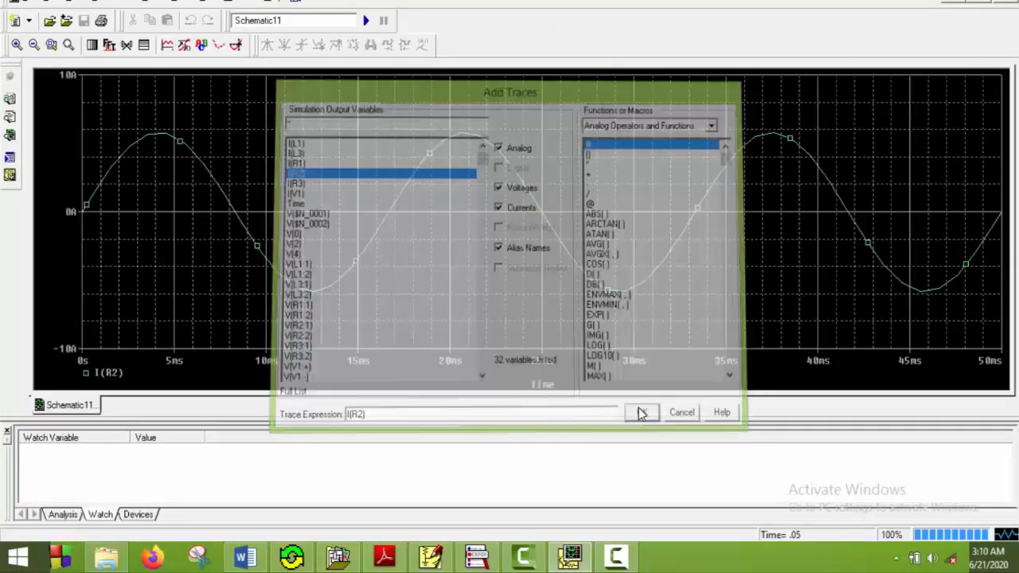
{"action": "left_click", "coordinate": [640, 412]}
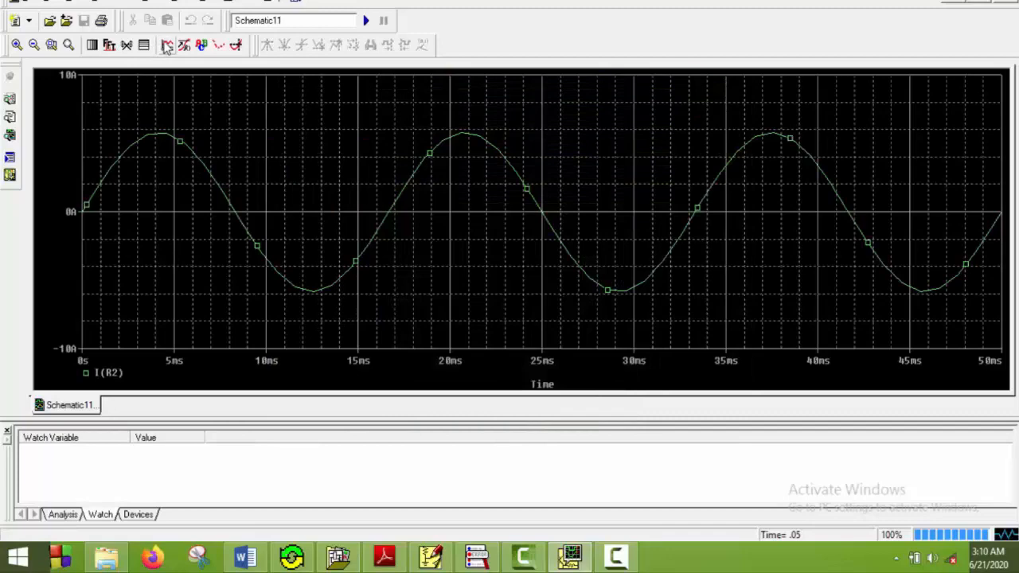
{"action": "left_click", "coordinate": [165, 45]}
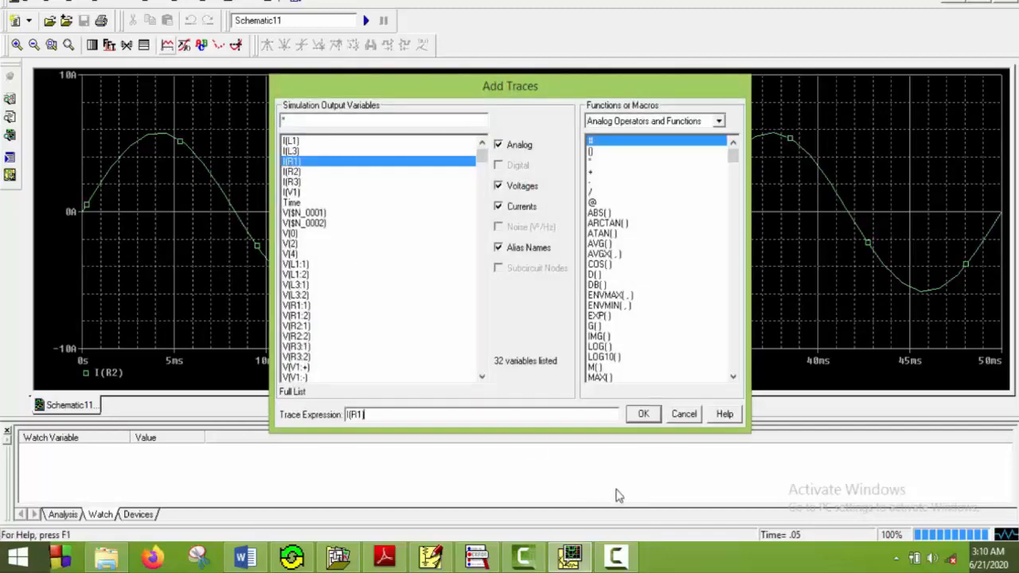
{"action": "left_click", "coordinate": [643, 414]}
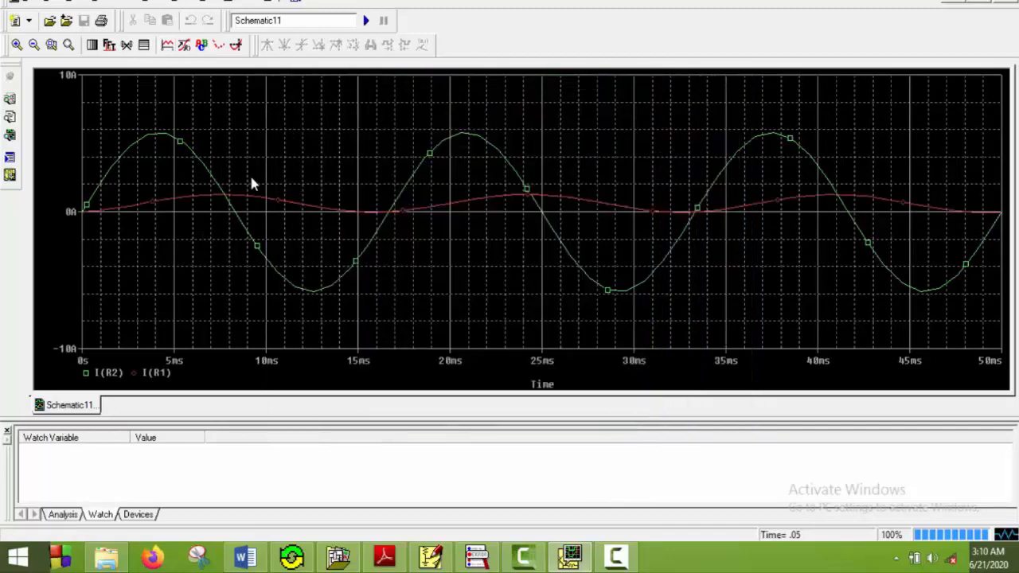
{"action": "mouse_move", "coordinate": [220, 178]}
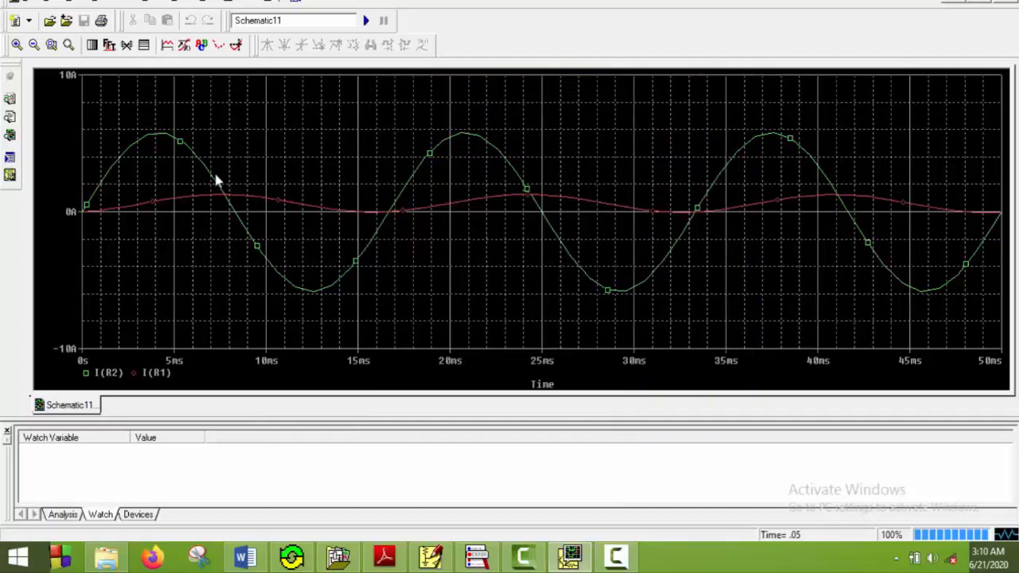
{"action": "mouse_move", "coordinate": [160, 140]}
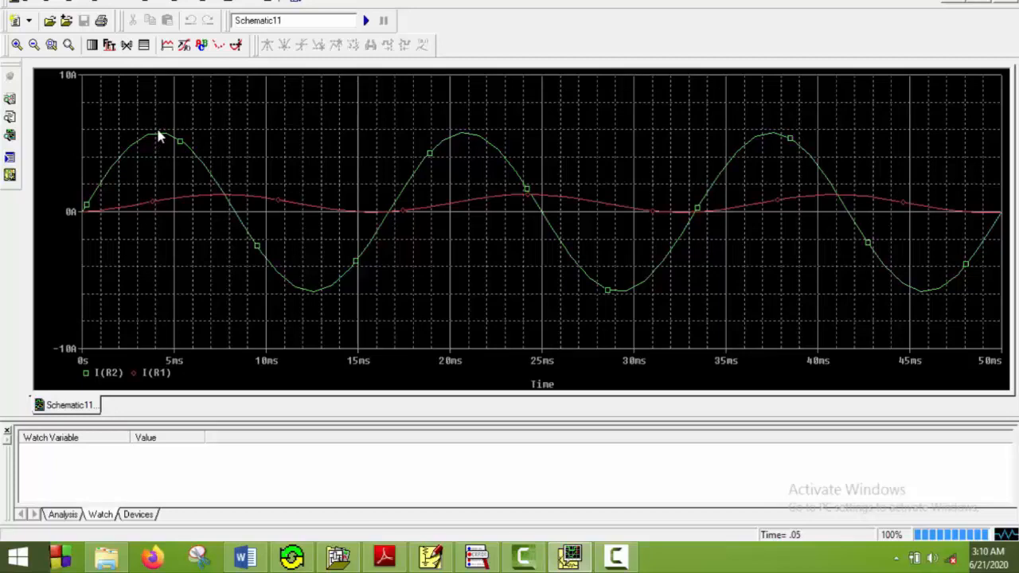
{"action": "mouse_move", "coordinate": [405, 543]}
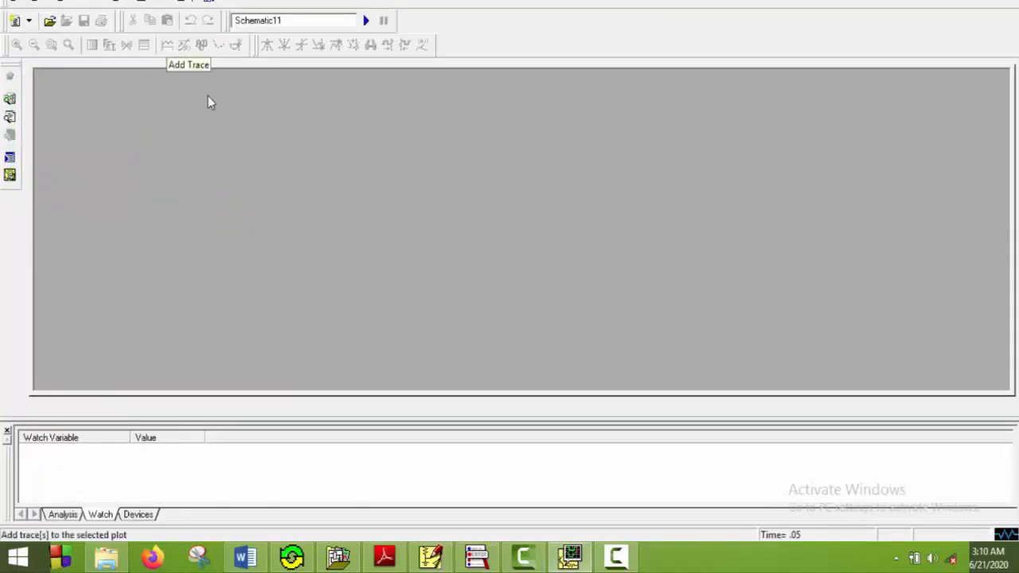
{"action": "mouse_move", "coordinate": [430, 556]}
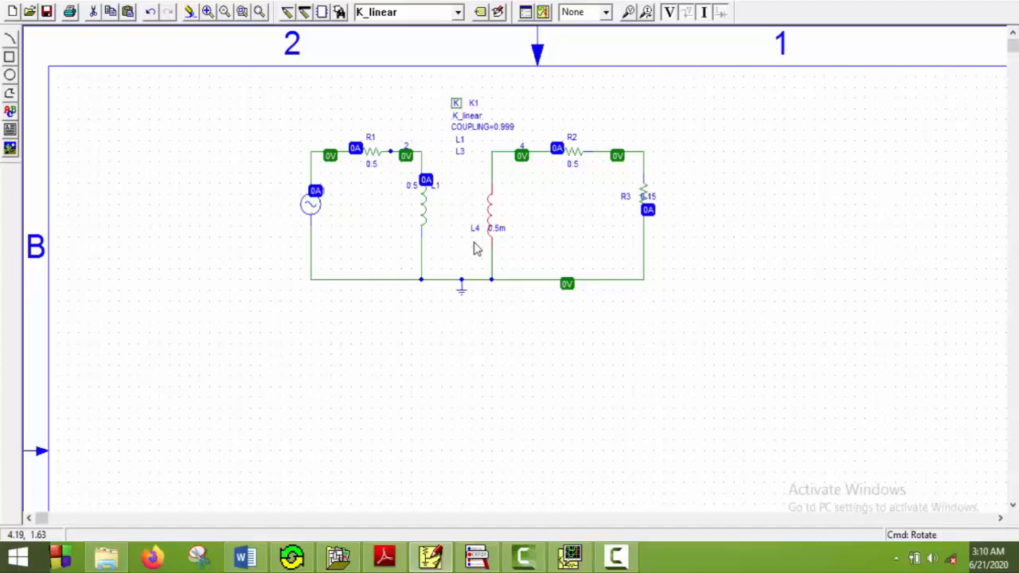
{"action": "mouse_move", "coordinate": [465, 156]}
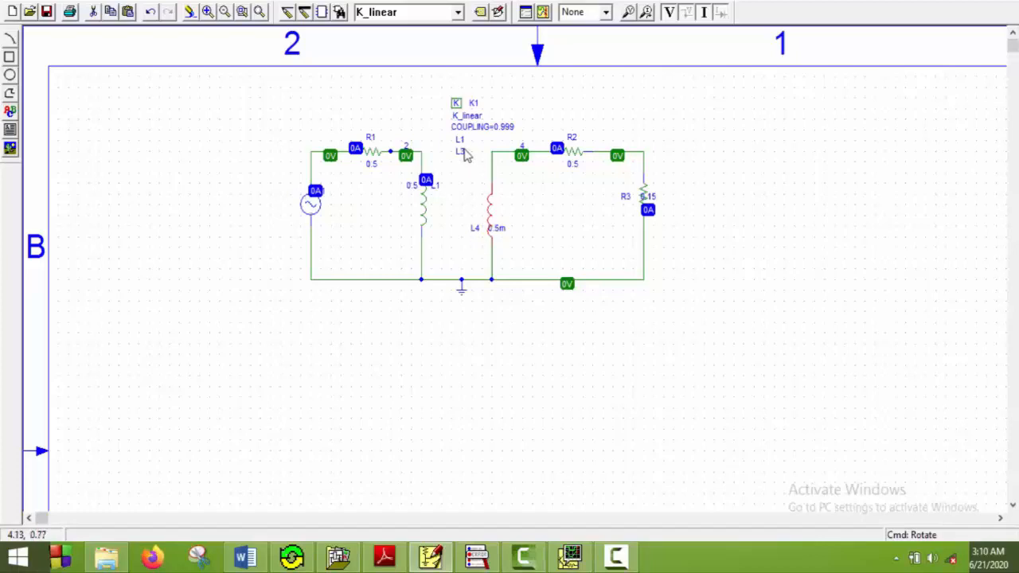
Re-edit K1's L2 attribute to name the other coupled inductor and confirm the value
{"action": "left_click", "coordinate": [458, 102]}
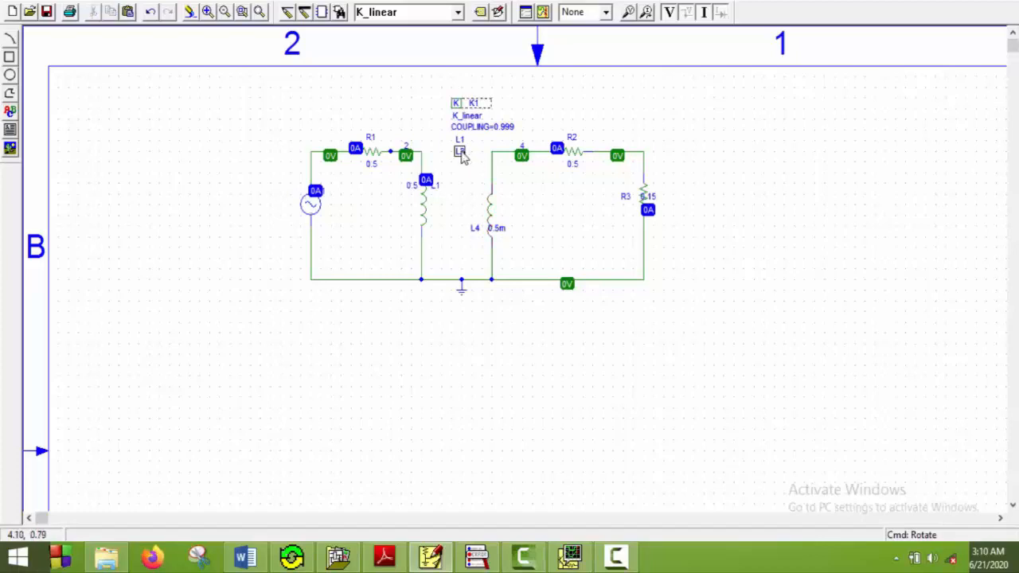
{"action": "double_click", "coordinate": [458, 151]}
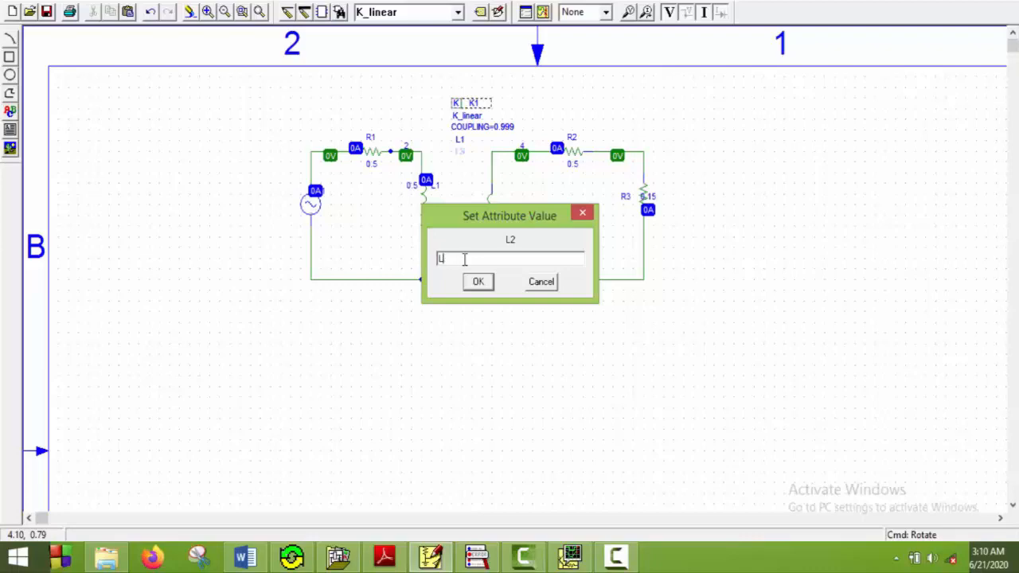
{"action": "left_click", "coordinate": [477, 280]}
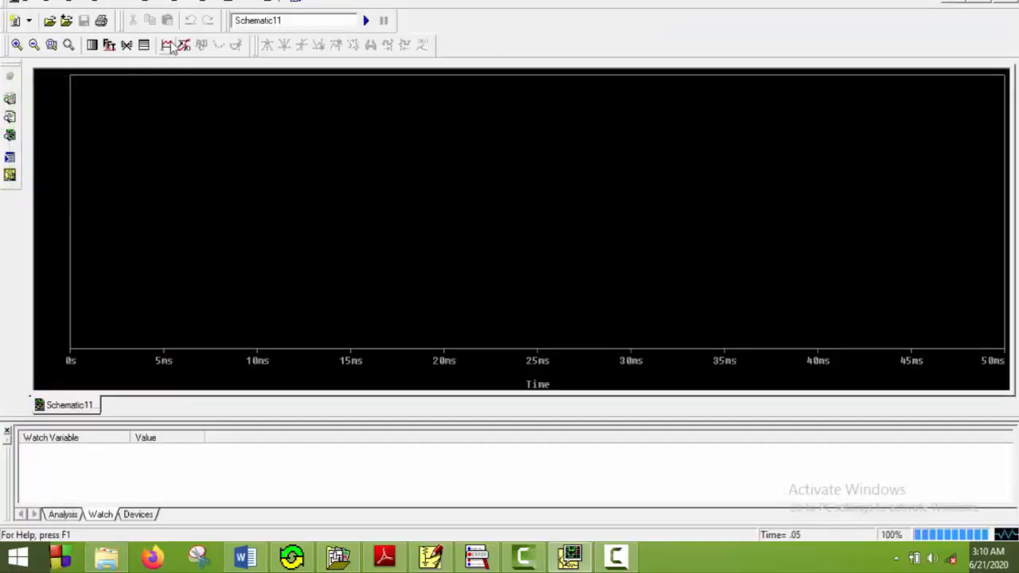
Add I(R2) and then I(R1) to the re-run plot, showing the R2 current now inverted
{"action": "left_click", "coordinate": [165, 44]}
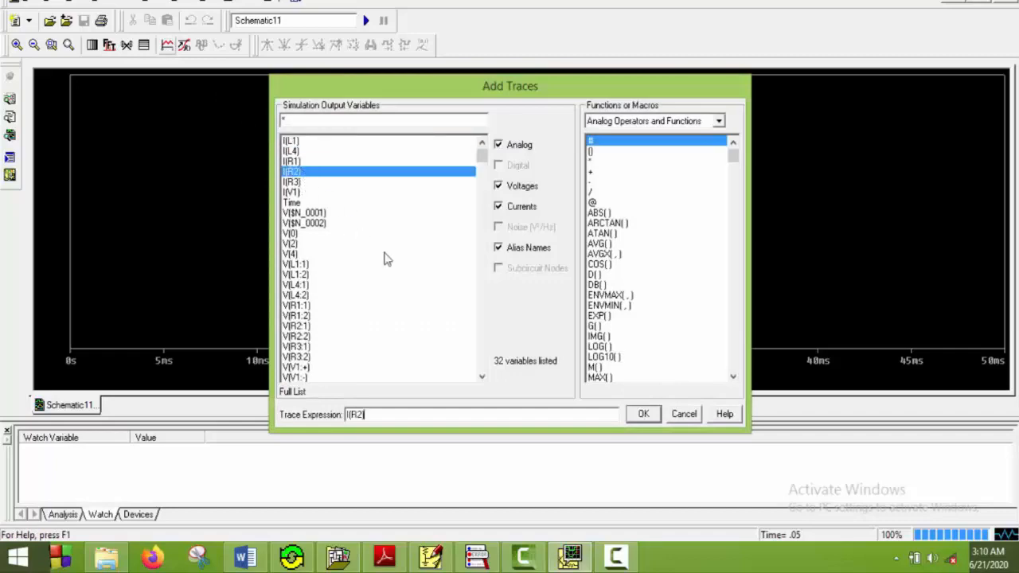
{"action": "mouse_move", "coordinate": [557, 366]}
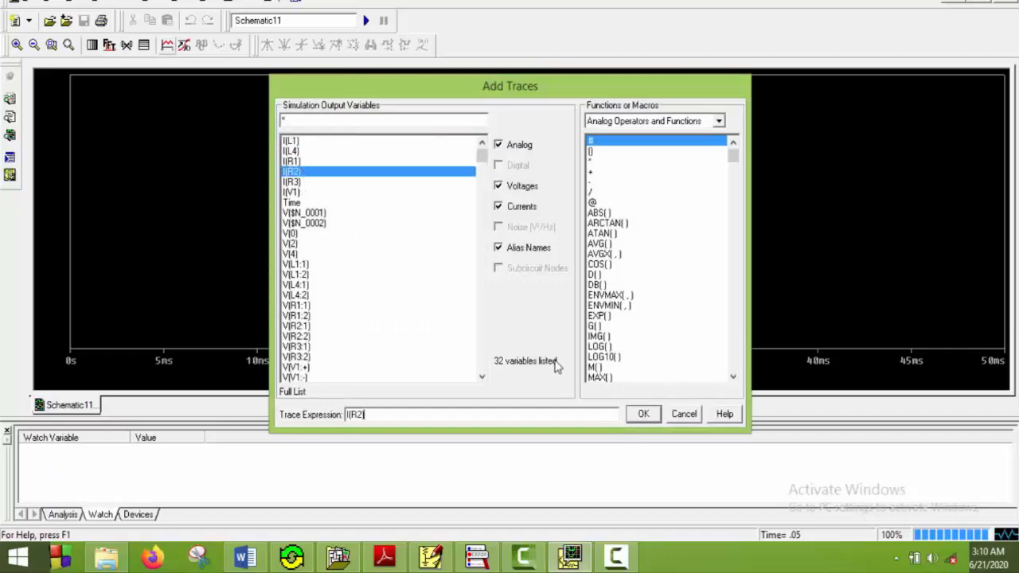
{"action": "left_click", "coordinate": [643, 414]}
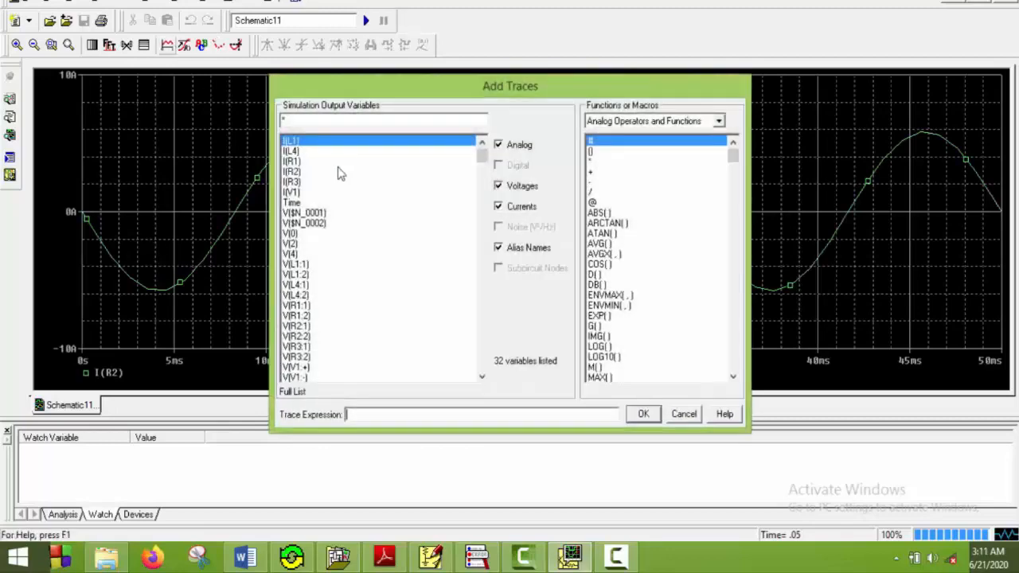
{"action": "left_click", "coordinate": [293, 161]}
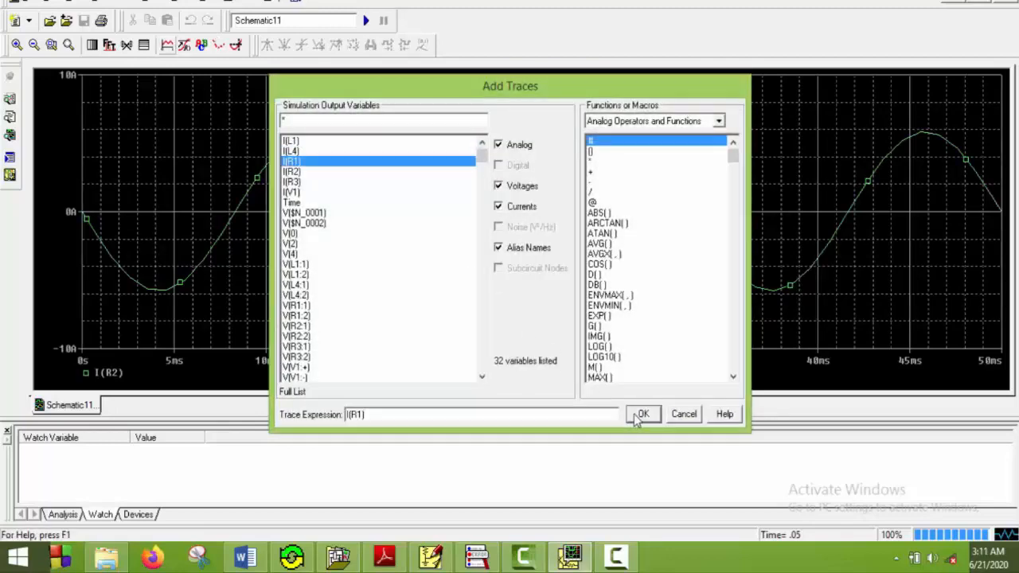
{"action": "left_click", "coordinate": [643, 414]}
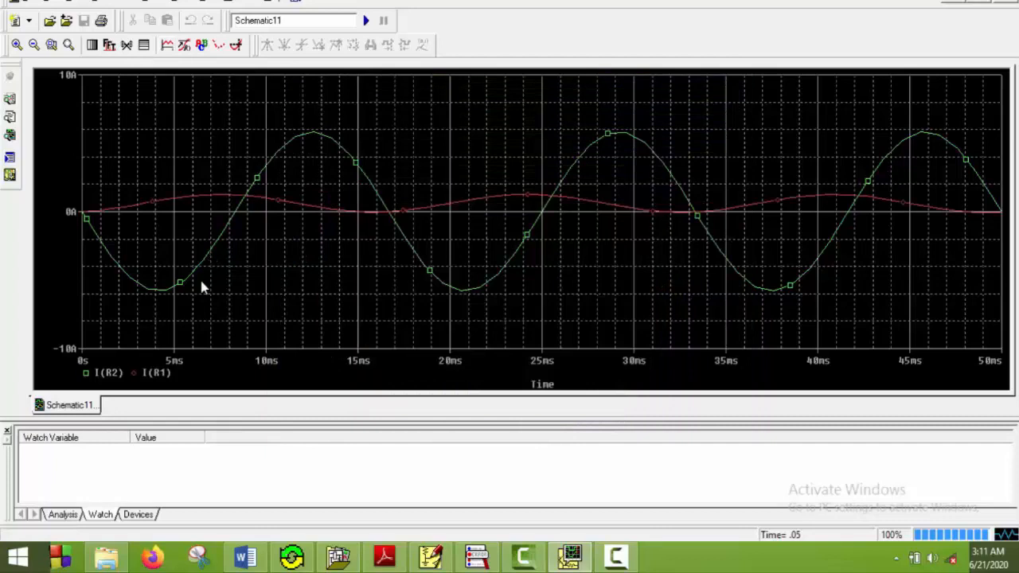
{"action": "mouse_move", "coordinate": [294, 172]}
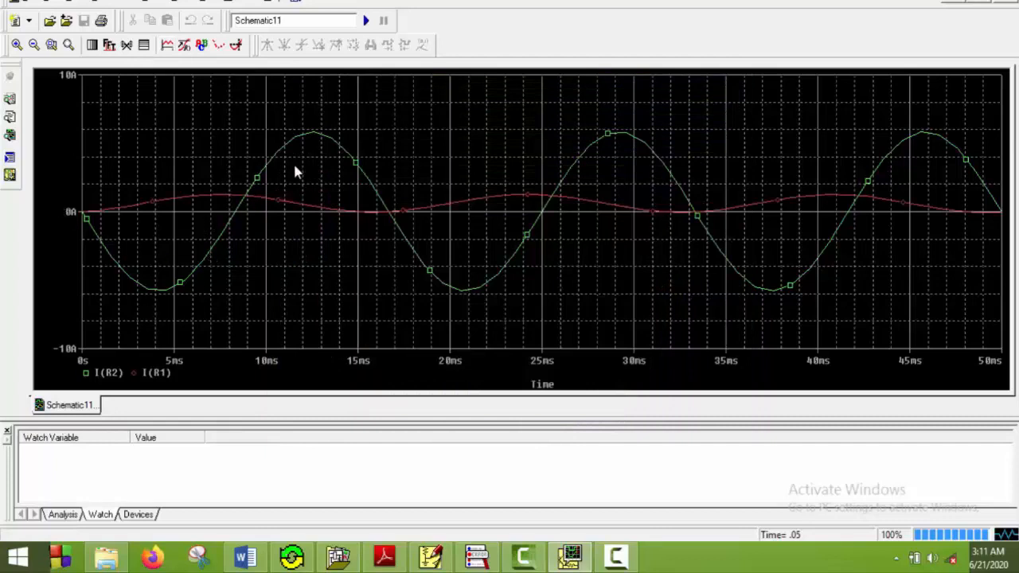
{"action": "mouse_move", "coordinate": [133, 293]}
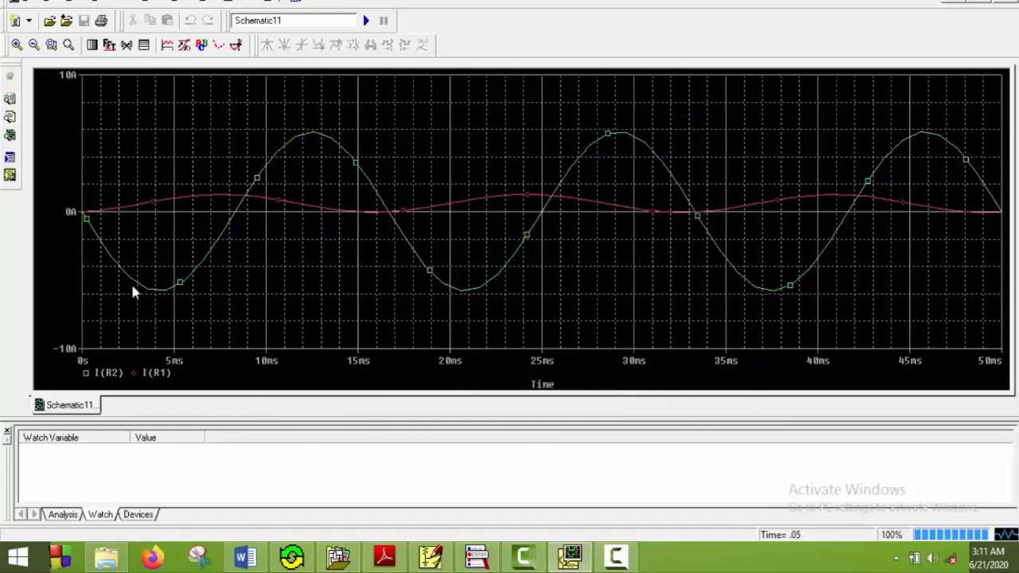